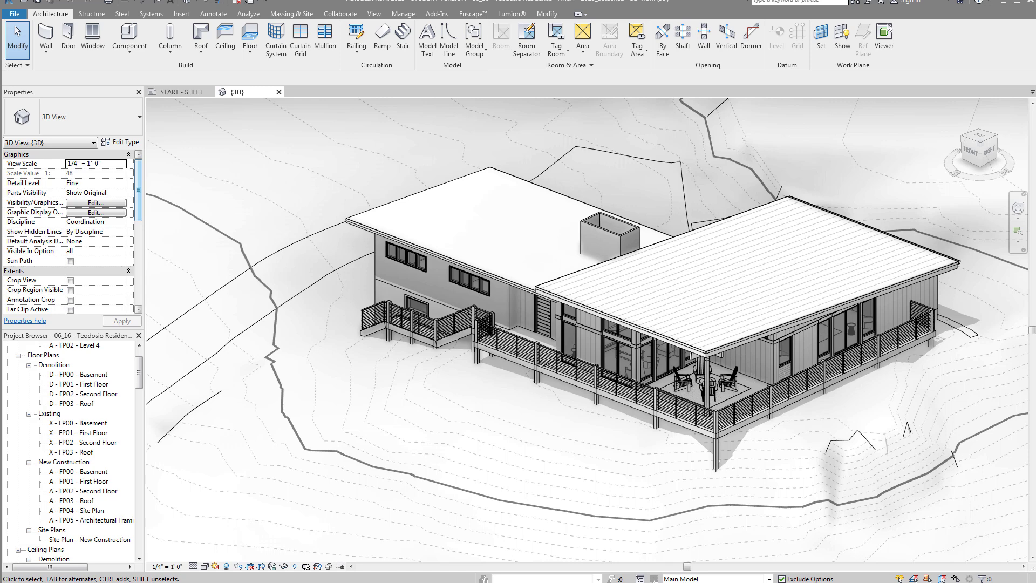
mouse_move(582, 129)
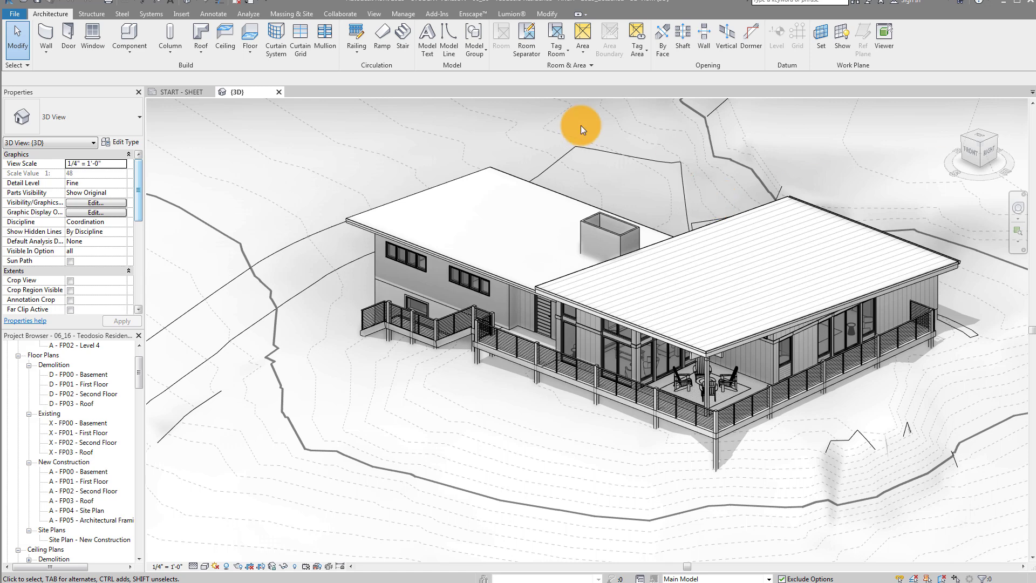
mouse_move(527, 256)
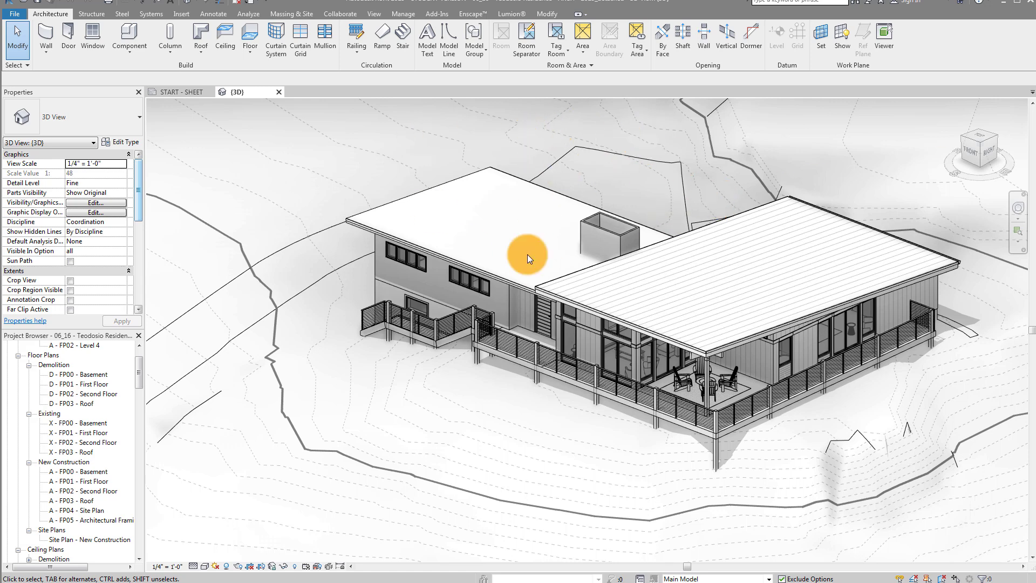
mouse_move(530, 259)
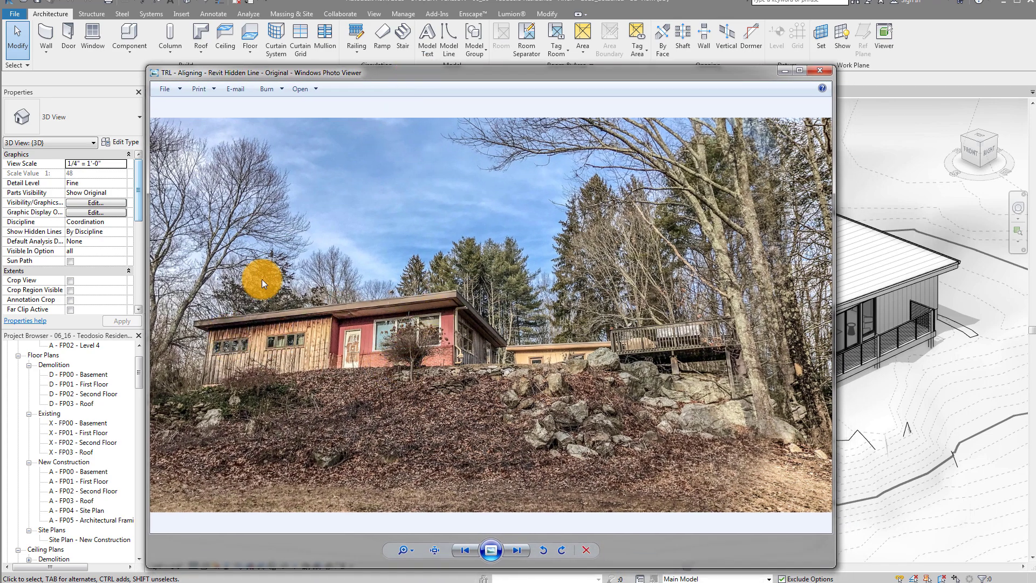
mouse_move(680, 257)
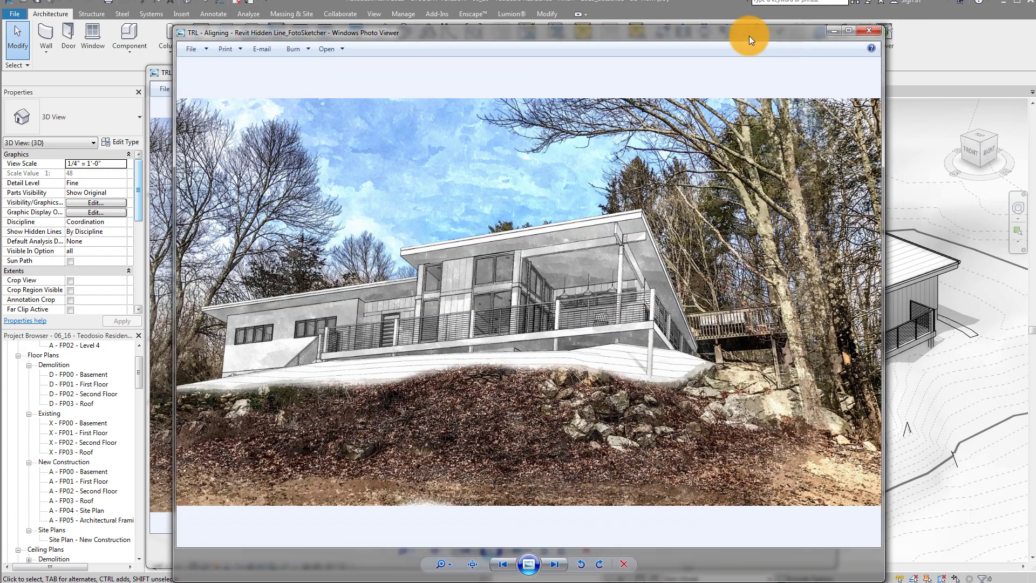
mouse_move(608, 212)
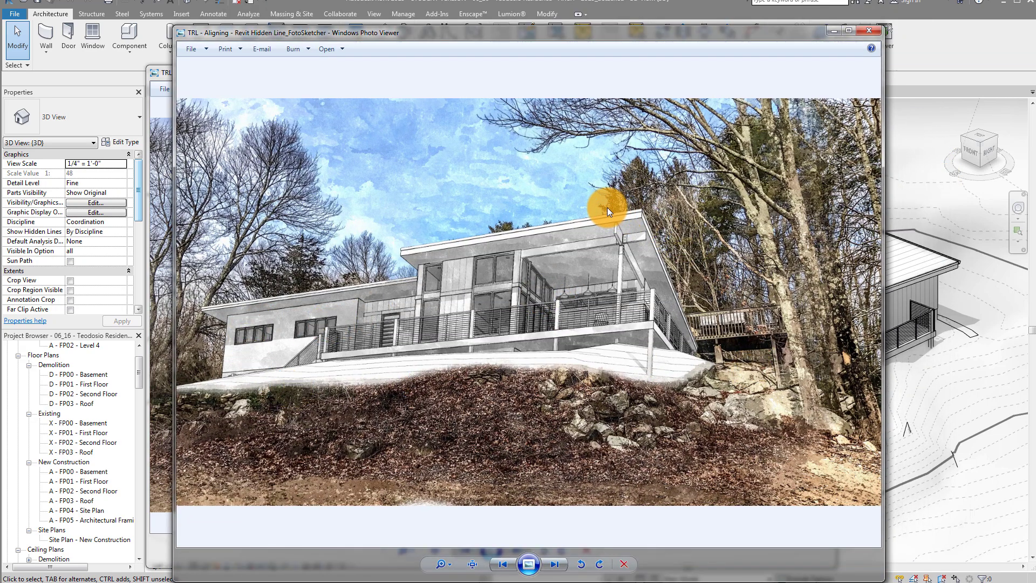
mouse_move(558, 307)
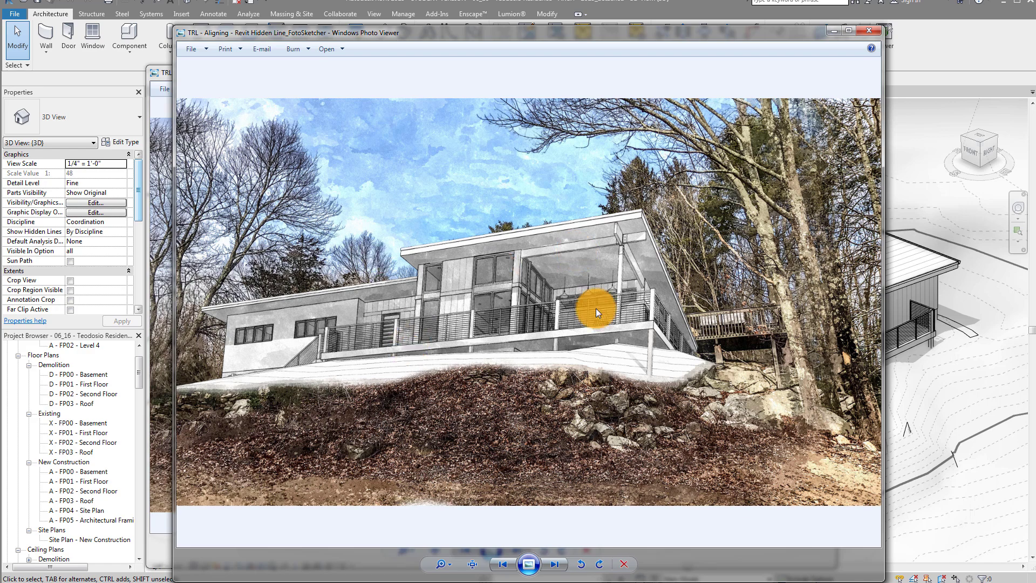
mouse_move(664, 314)
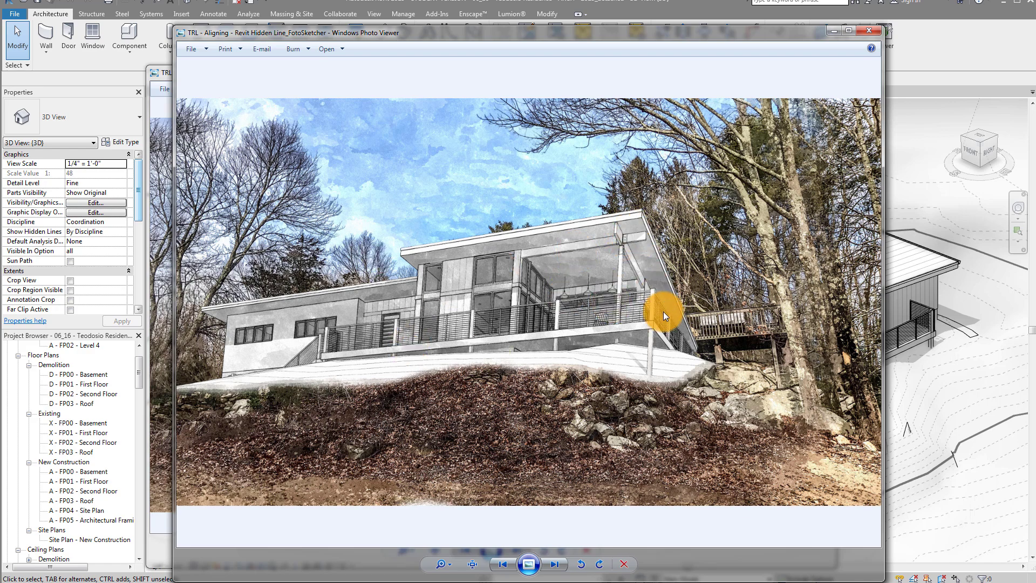
mouse_move(862, 36)
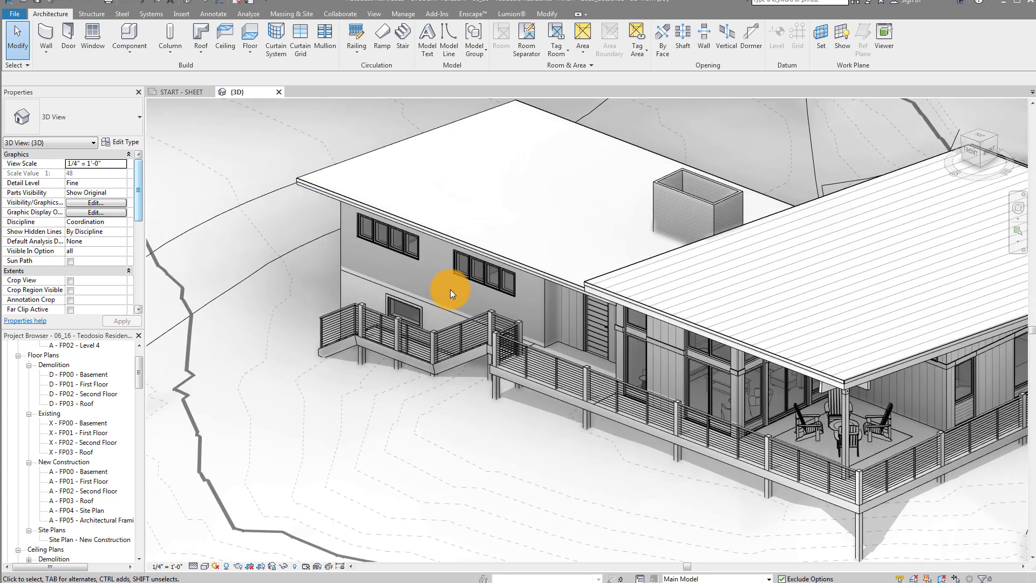
click(766, 278)
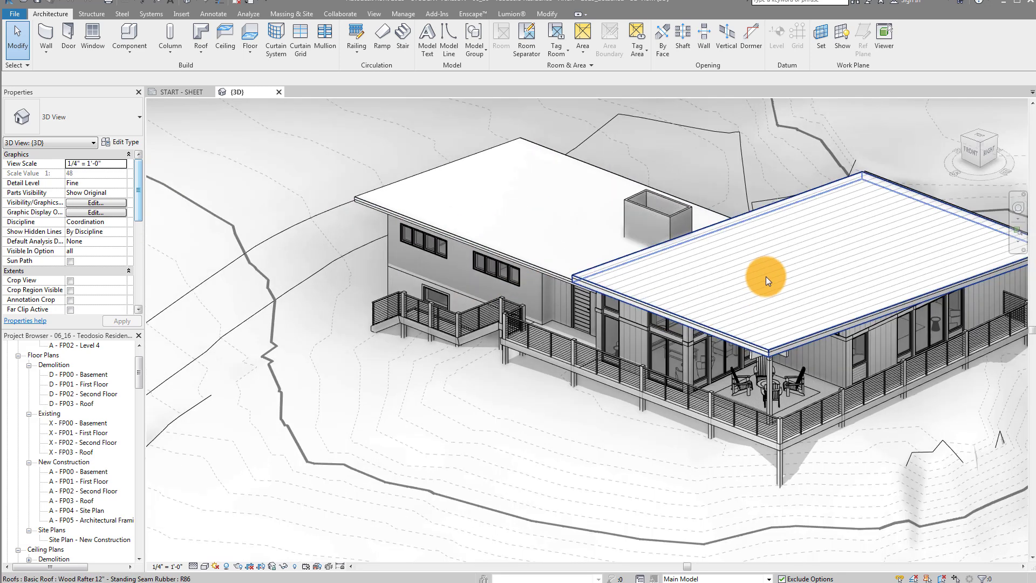
click(152, 370)
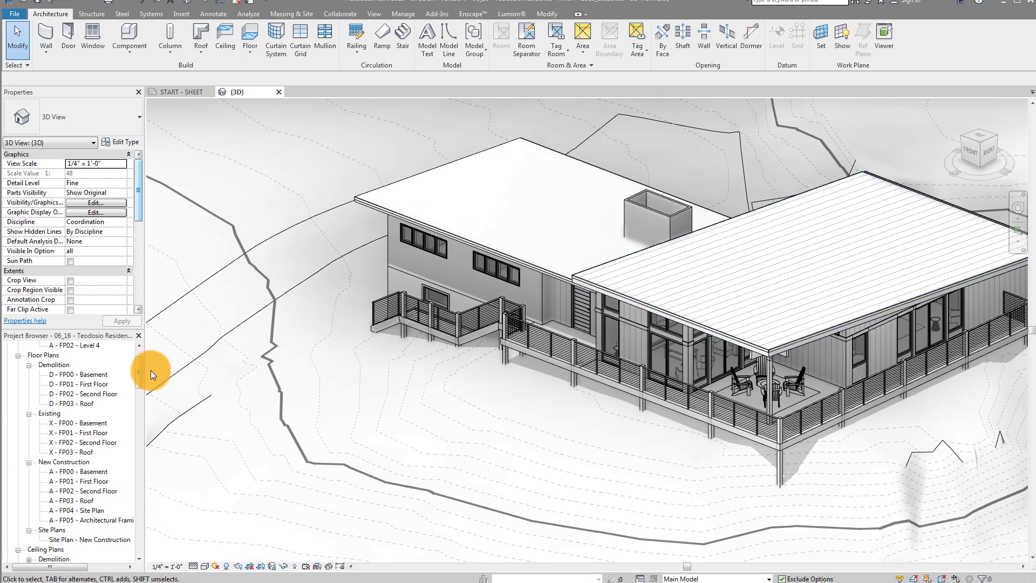
mouse_move(423, 134)
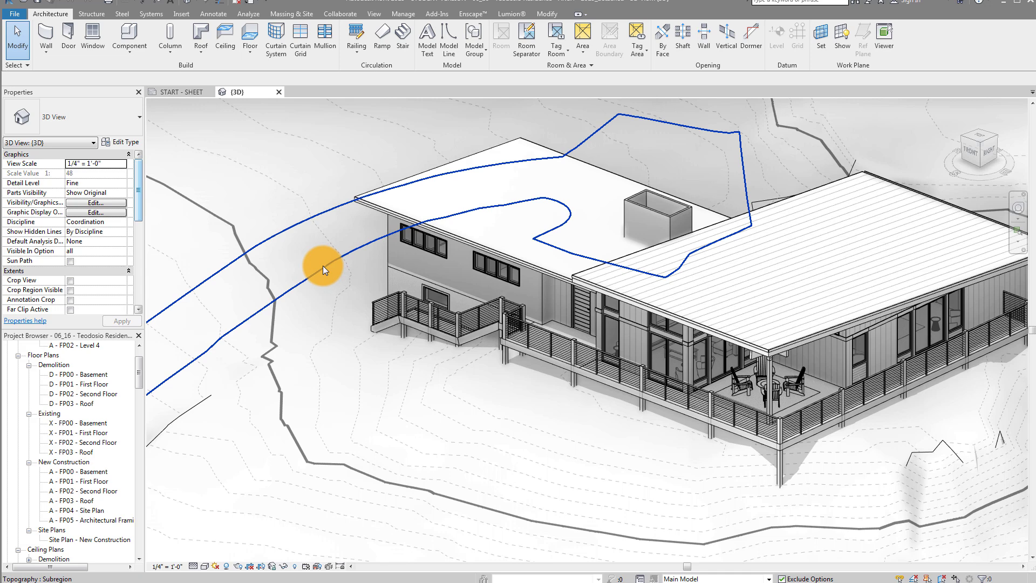
mouse_move(324, 269)
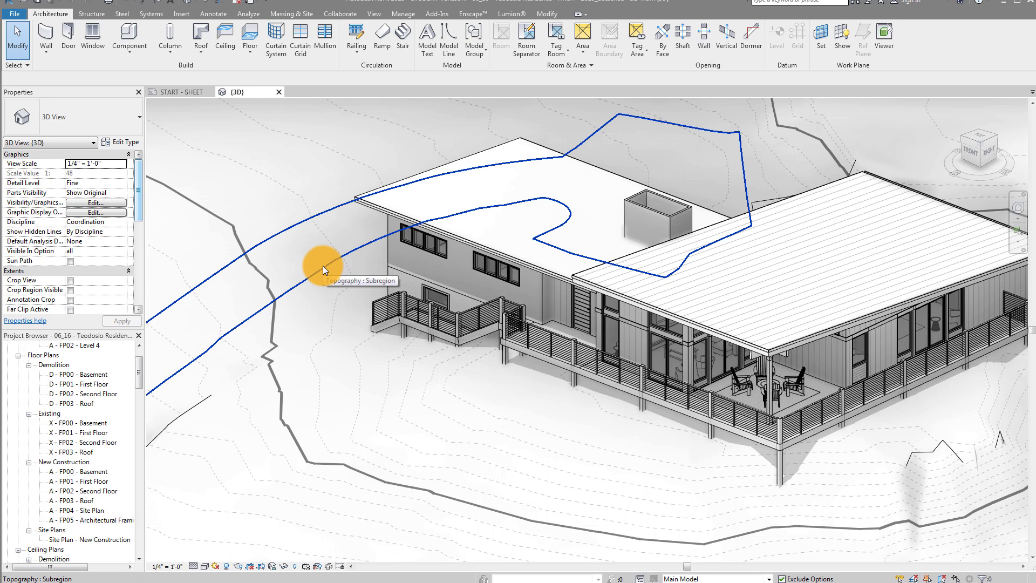
click(288, 342)
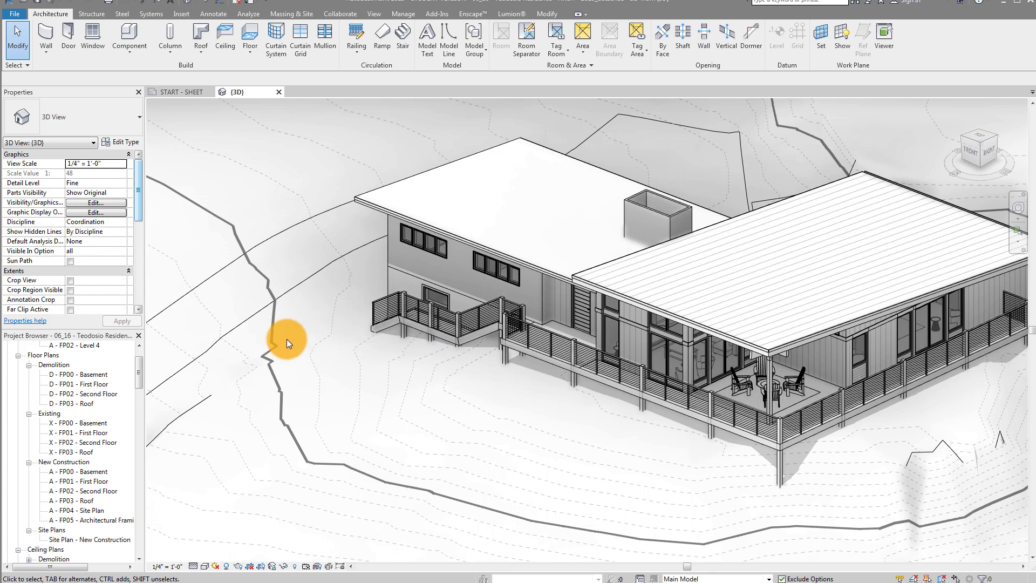
mouse_move(338, 413)
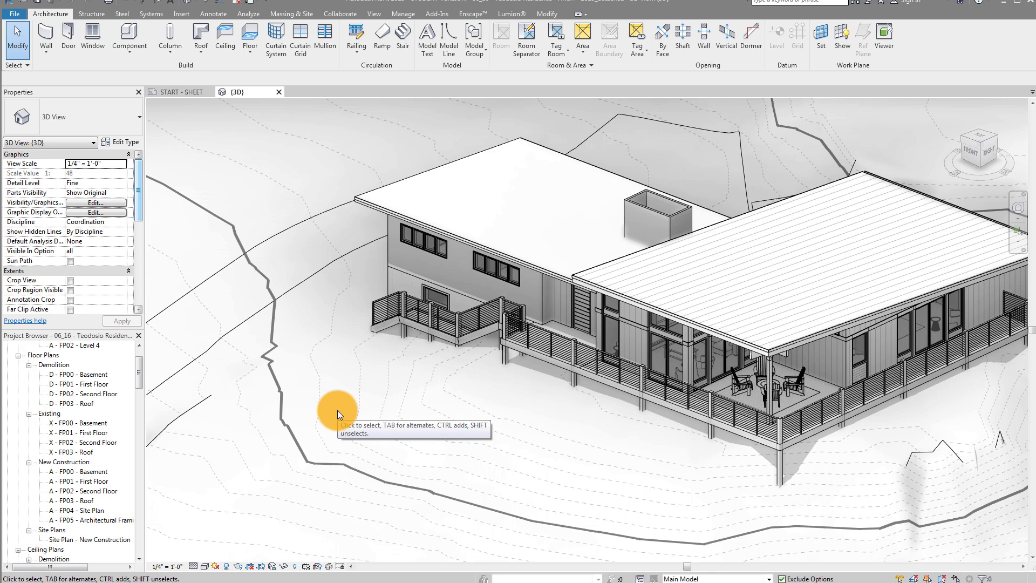
mouse_move(337, 409)
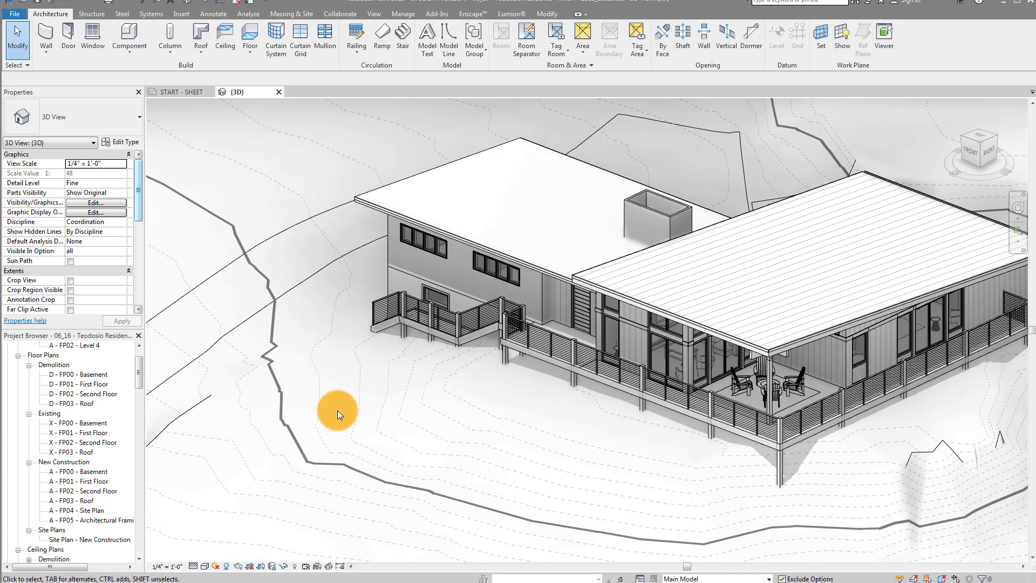
mouse_move(315, 412)
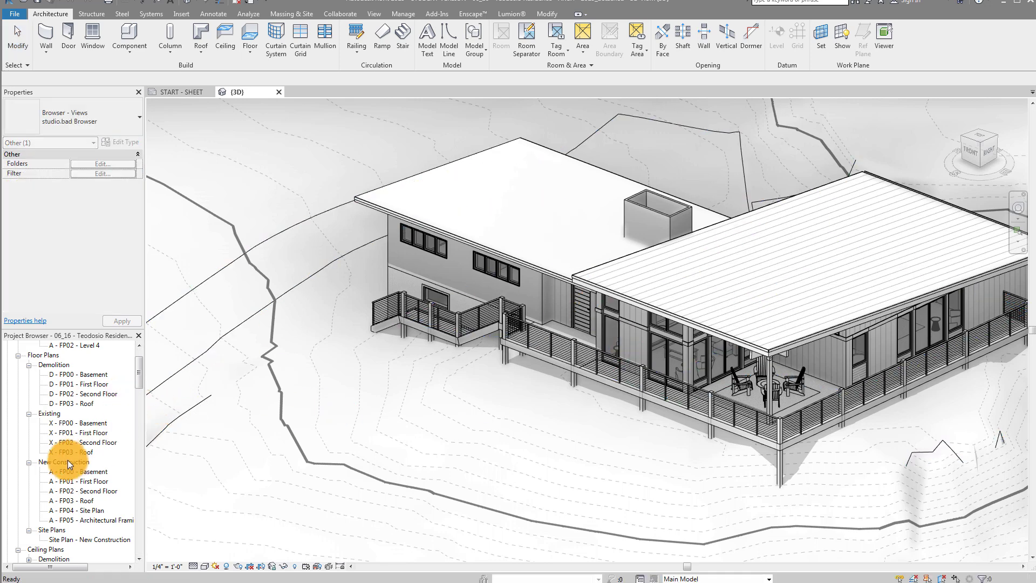
mouse_move(112, 494)
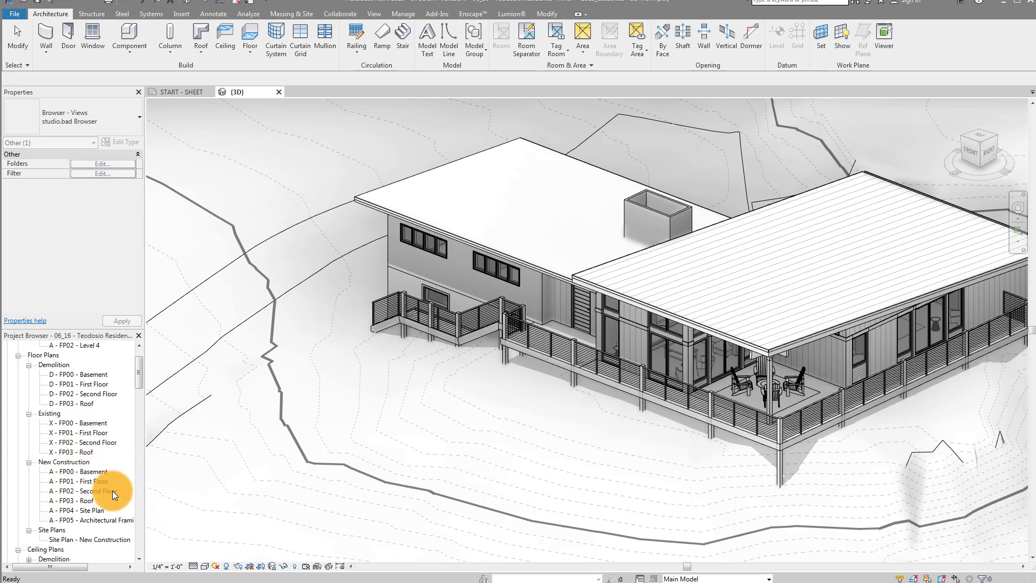
mouse_move(92, 481)
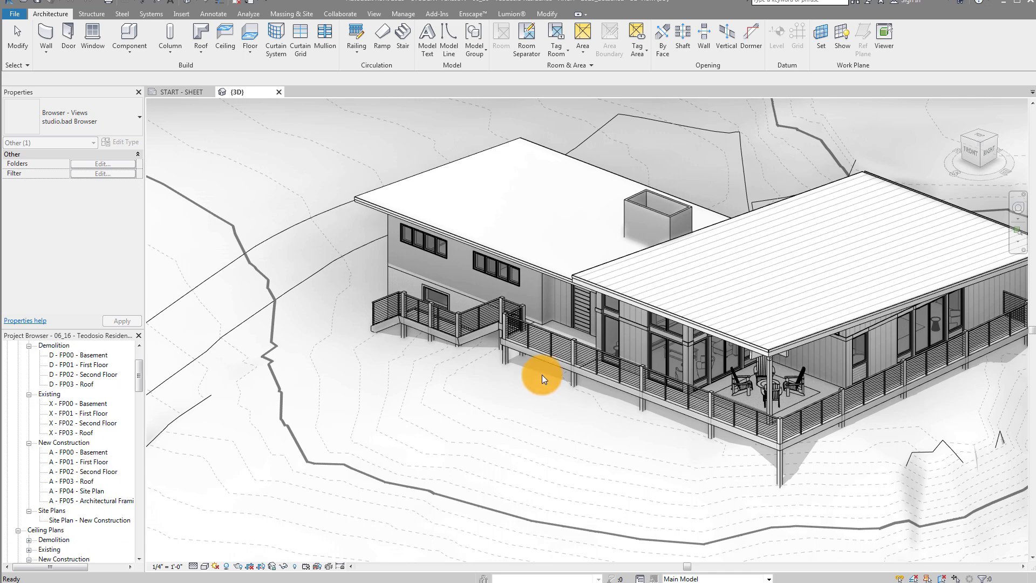
scroll(down, 3)
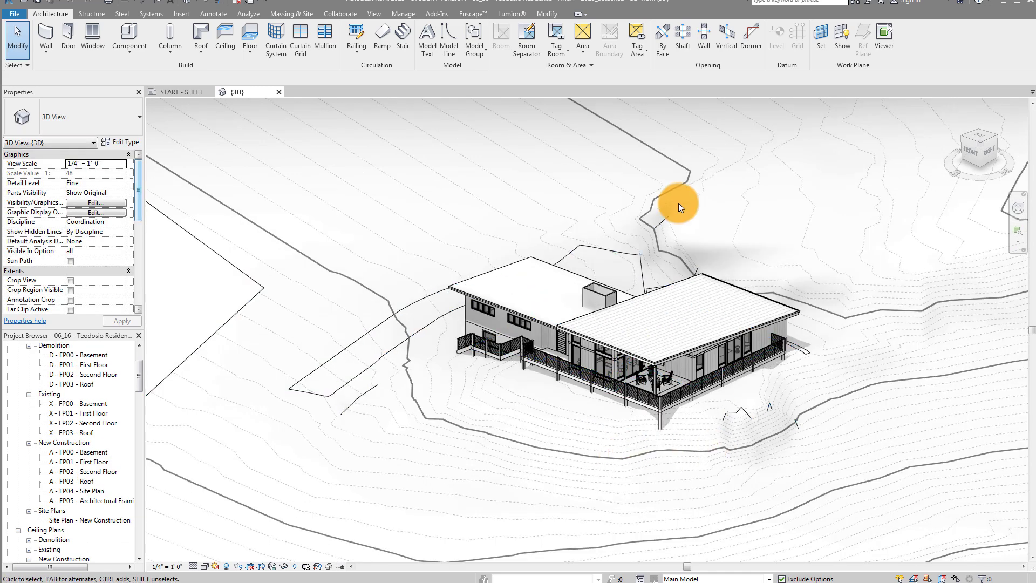
click(679, 203)
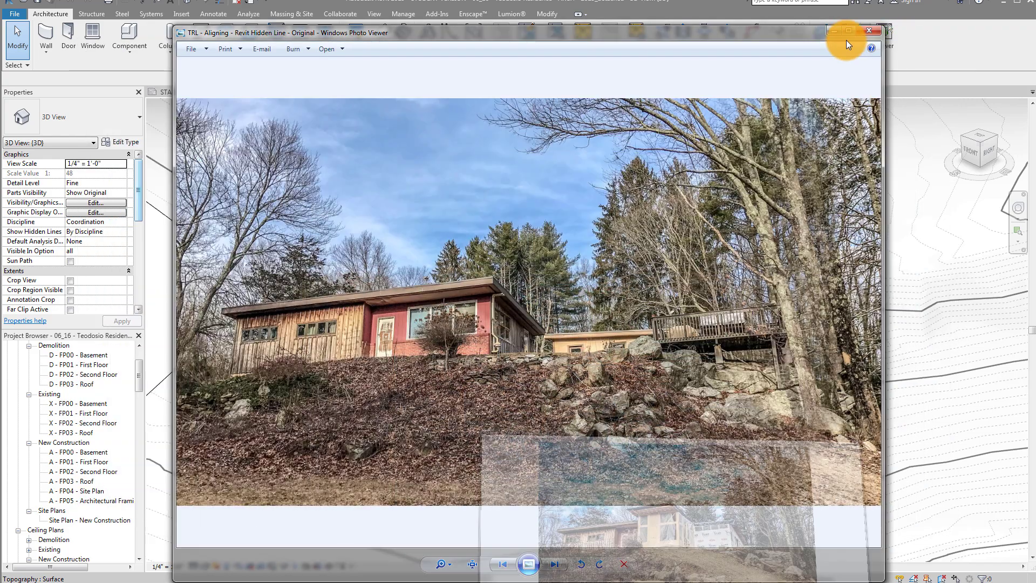
click(868, 31)
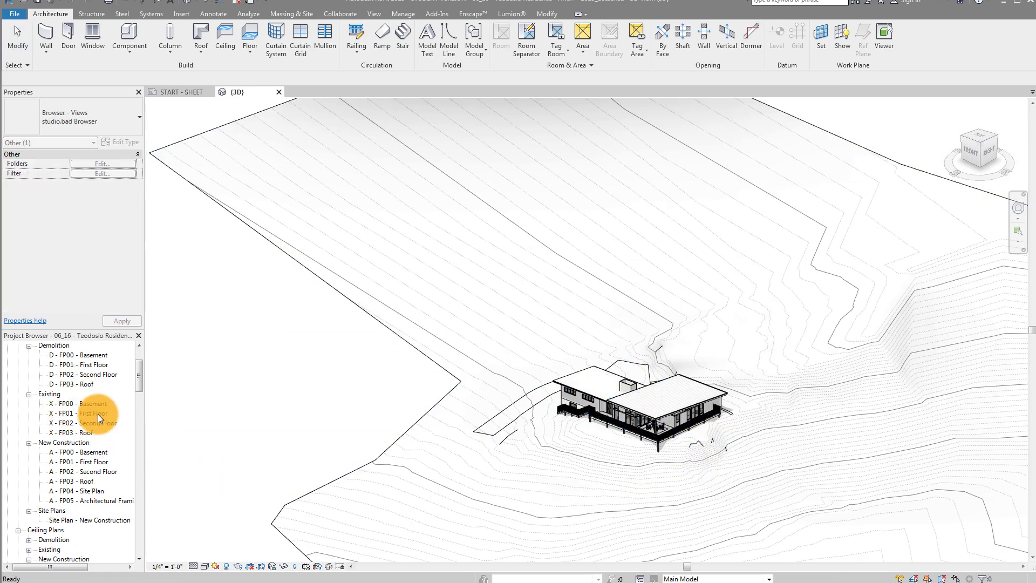
- Open the A - FP01 - First Floor plan and start placing a perspective camera toward the house
double_click(82, 462)
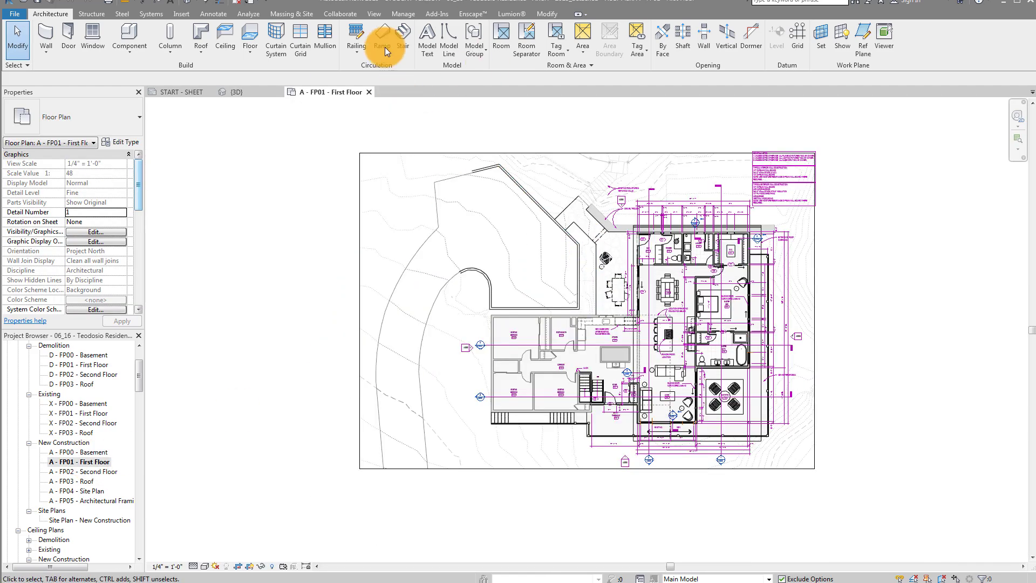
click(374, 13)
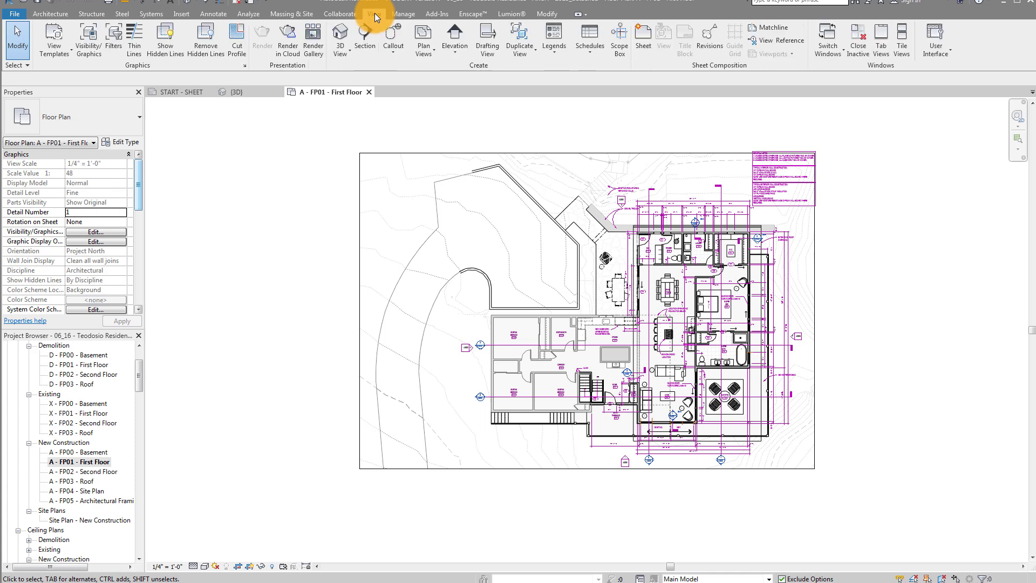
click(340, 39)
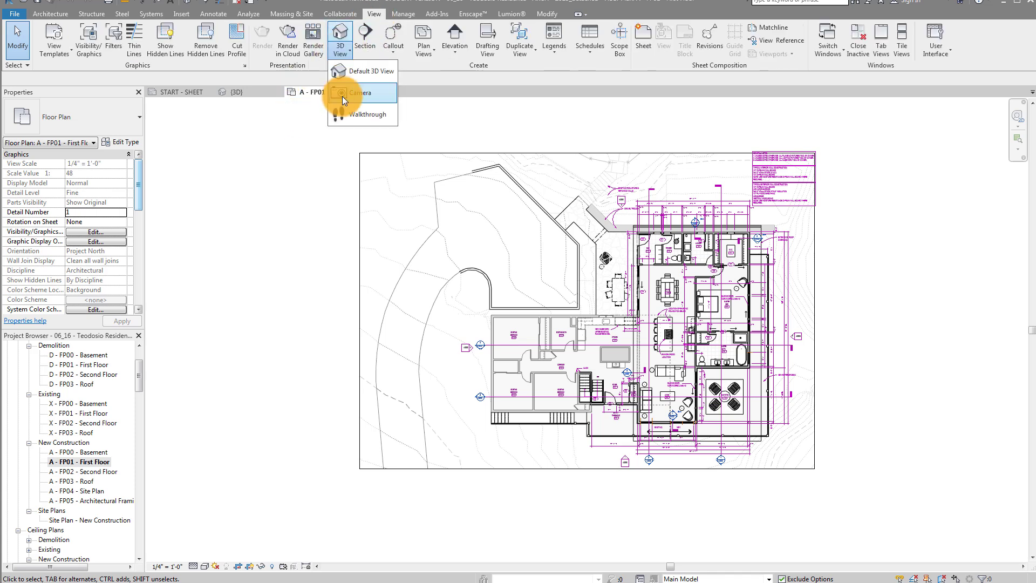
click(362, 92)
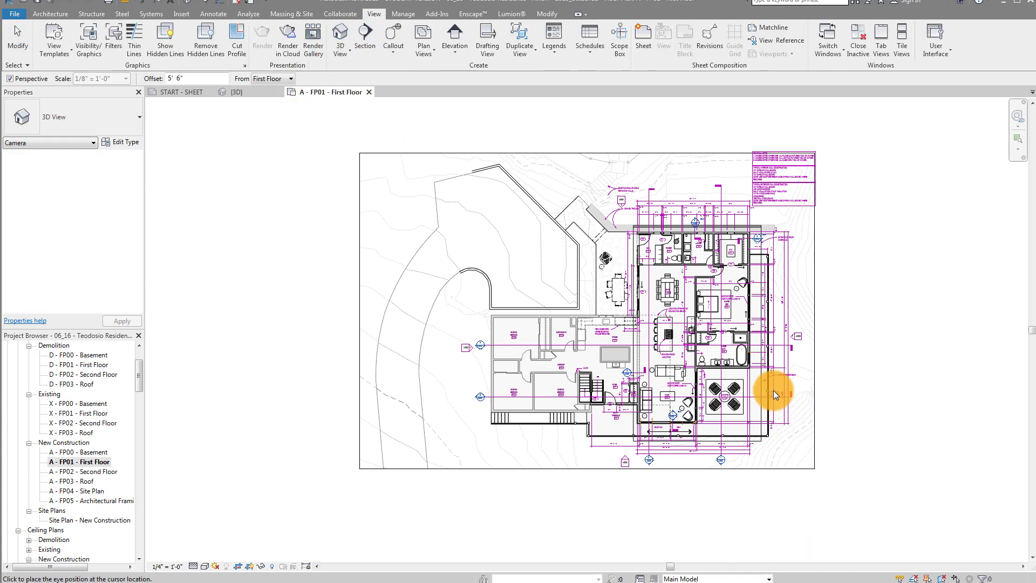
mouse_move(817, 556)
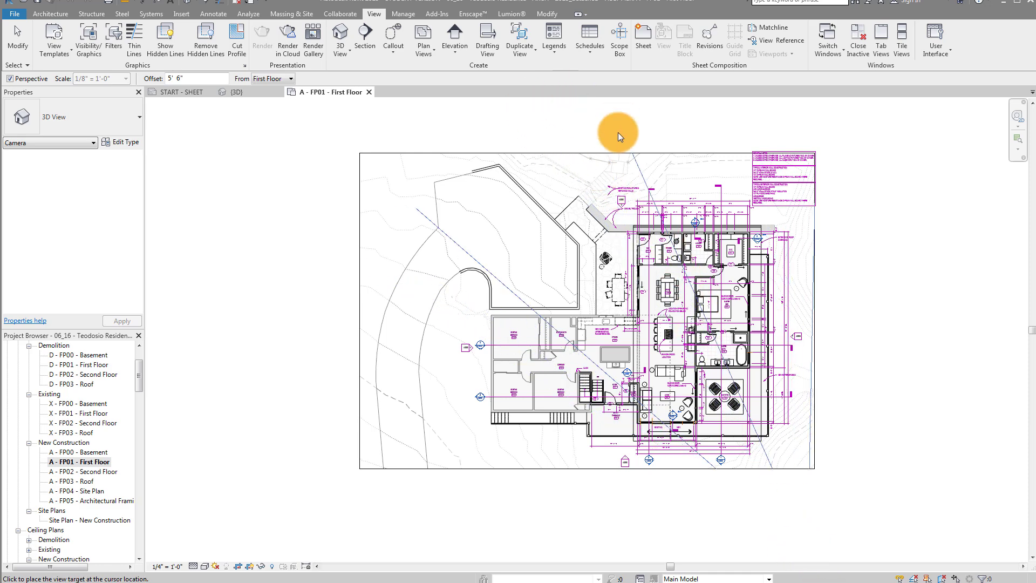
mouse_move(553, 124)
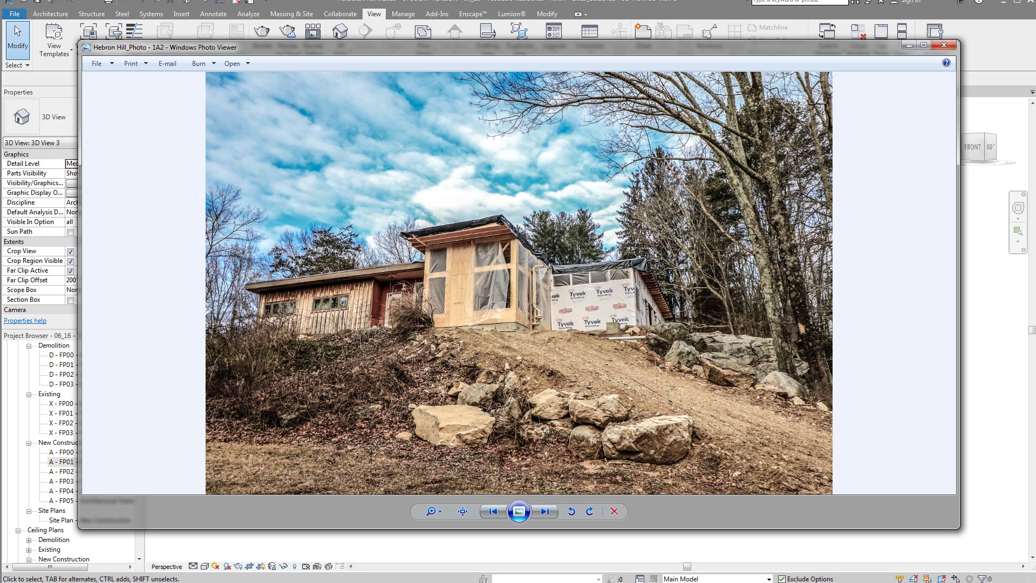
- Cycle through the Hebron Hill photos to the original photo of the existing house
click(545, 511)
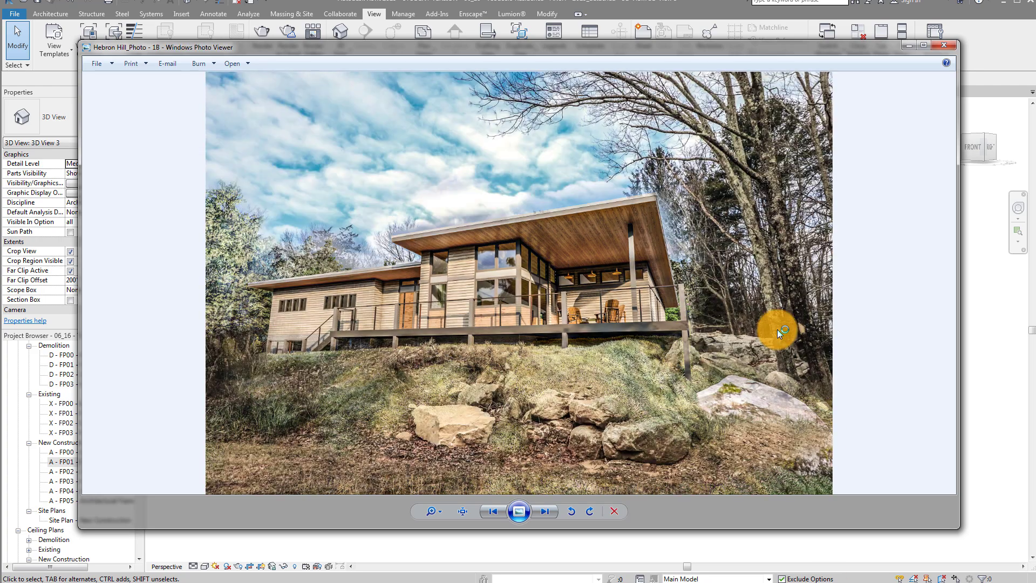
click(545, 510)
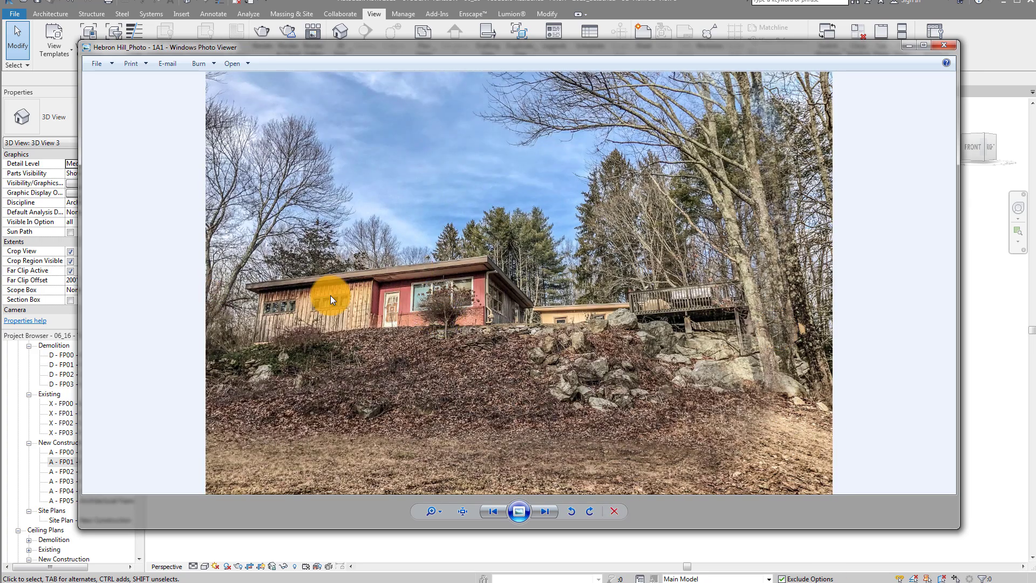
mouse_move(259, 297)
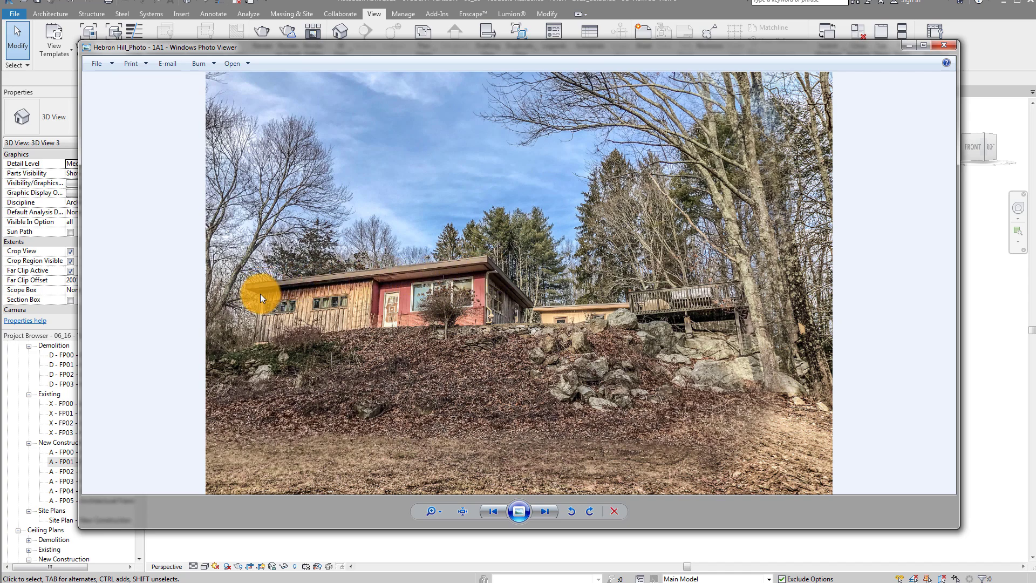
click(944, 45)
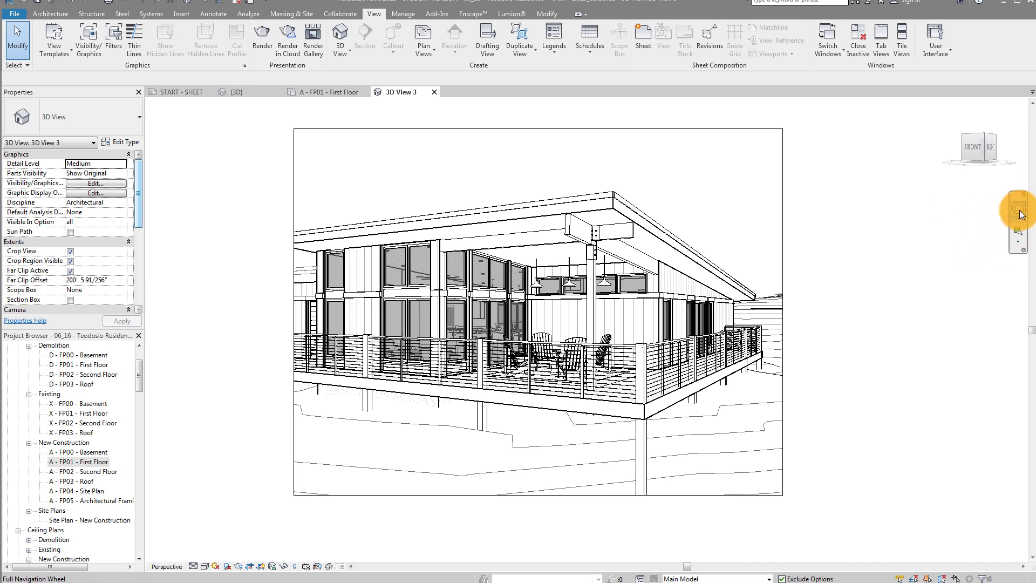
mouse_move(1017, 215)
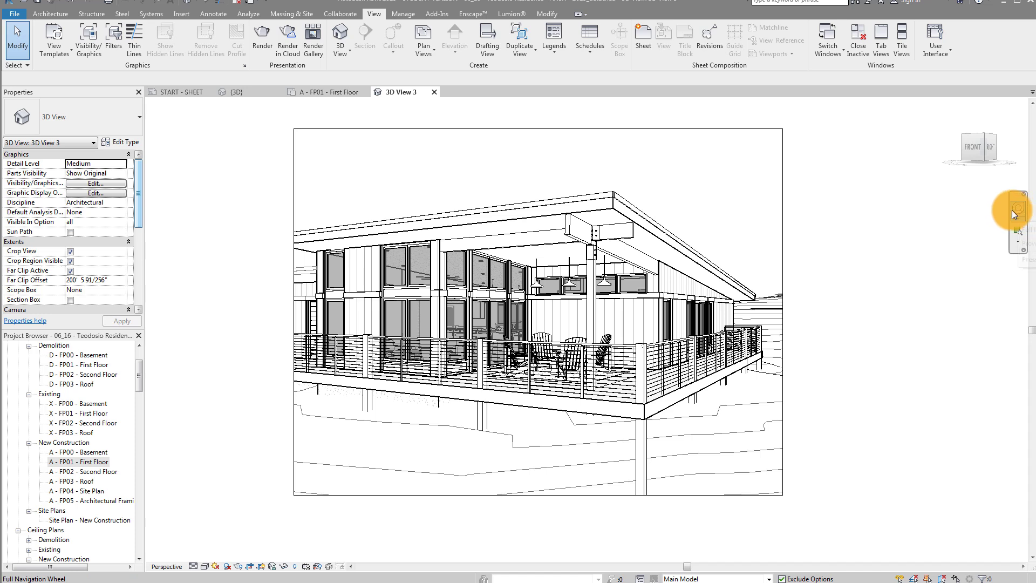
- Use the full navigation wheel to drop 3D View 3's camera to a low upward angle
click(1018, 208)
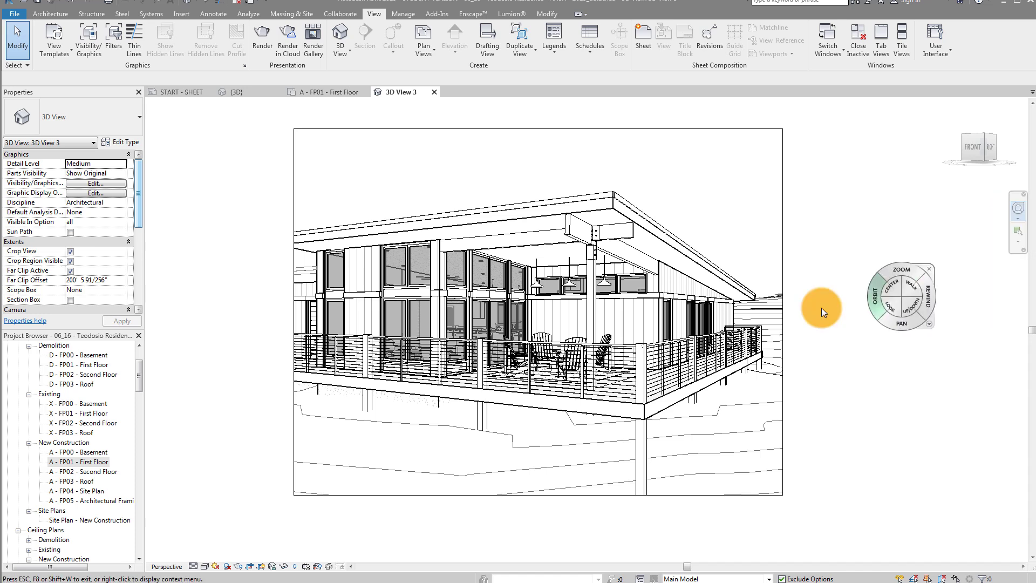
mouse_move(847, 234)
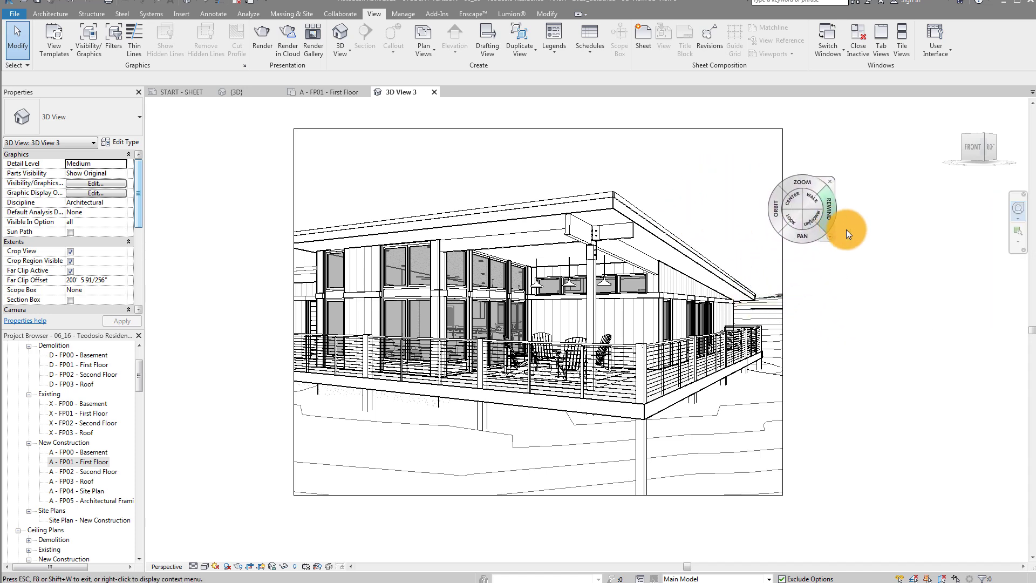
mouse_move(847, 233)
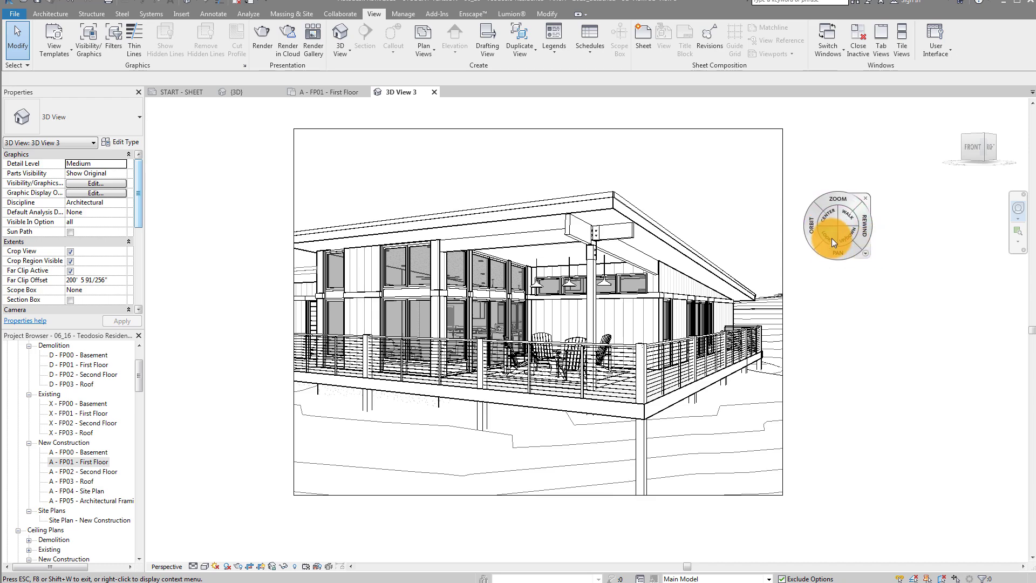
click(822, 242)
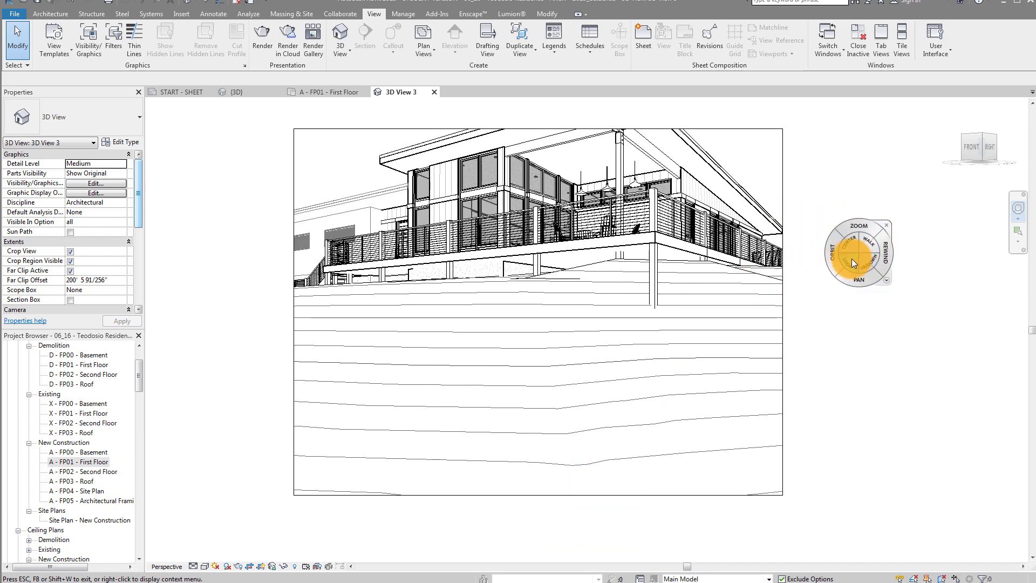
mouse_move(853, 263)
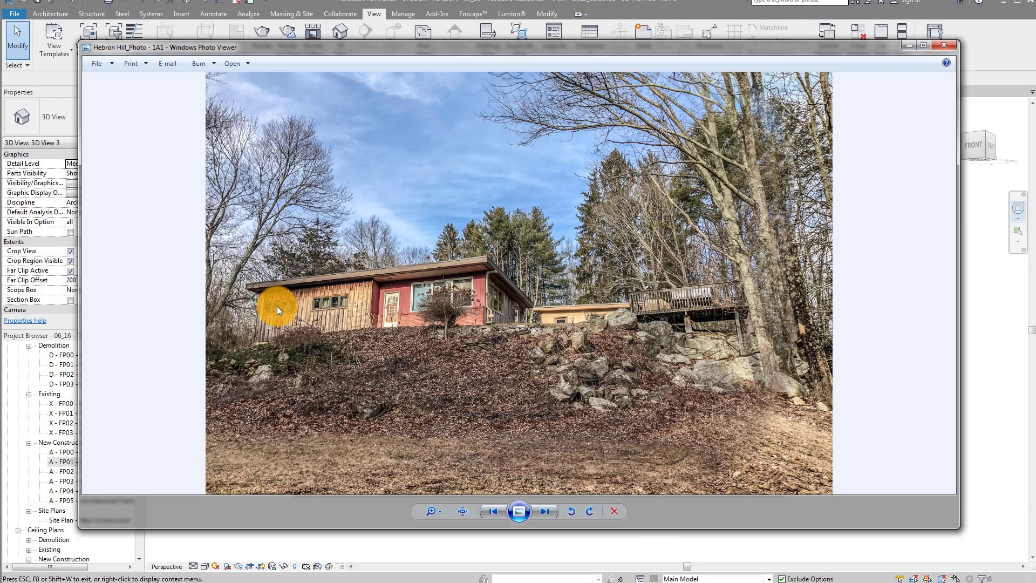
mouse_move(852, 53)
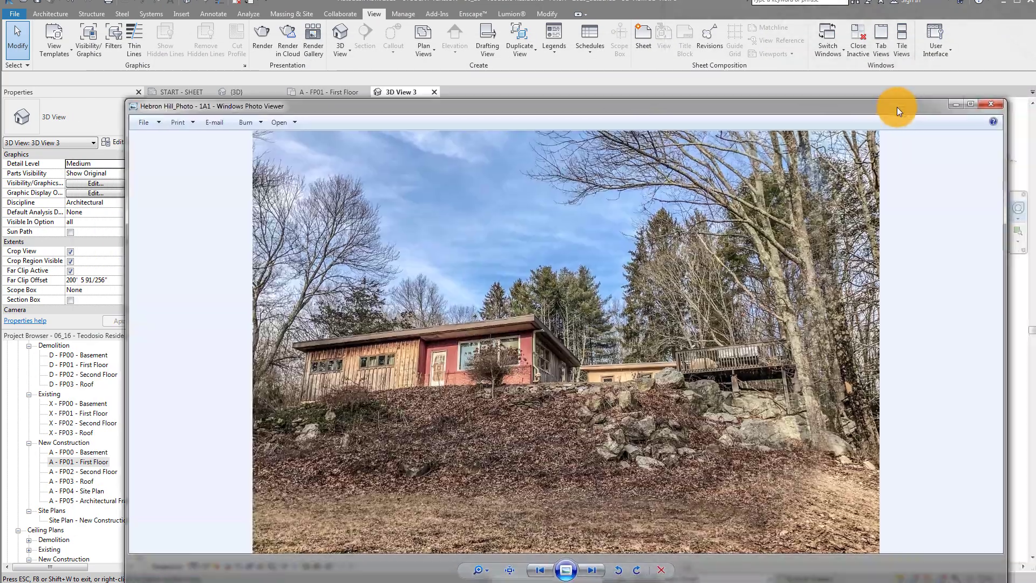
- Close the site photo, scroll the Project Browser, and bring up the Insert tools
click(990, 103)
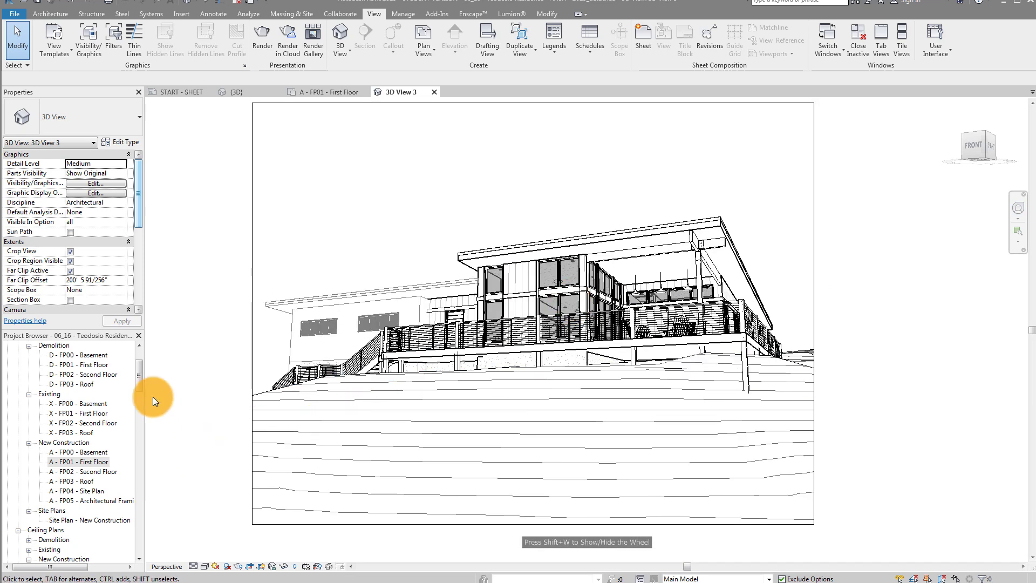
scroll(down, 3)
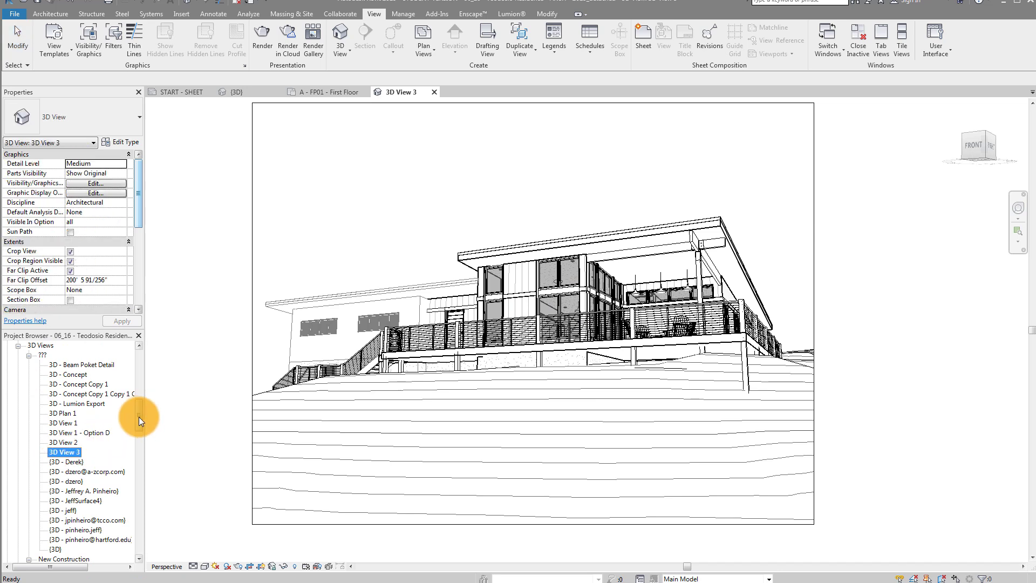
scroll(down, 3)
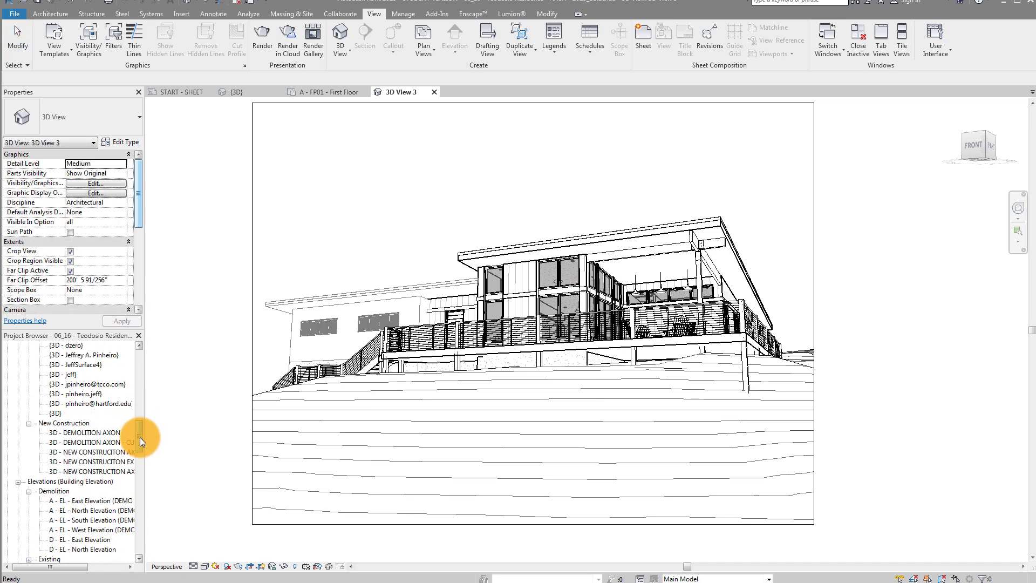
scroll(up, 3)
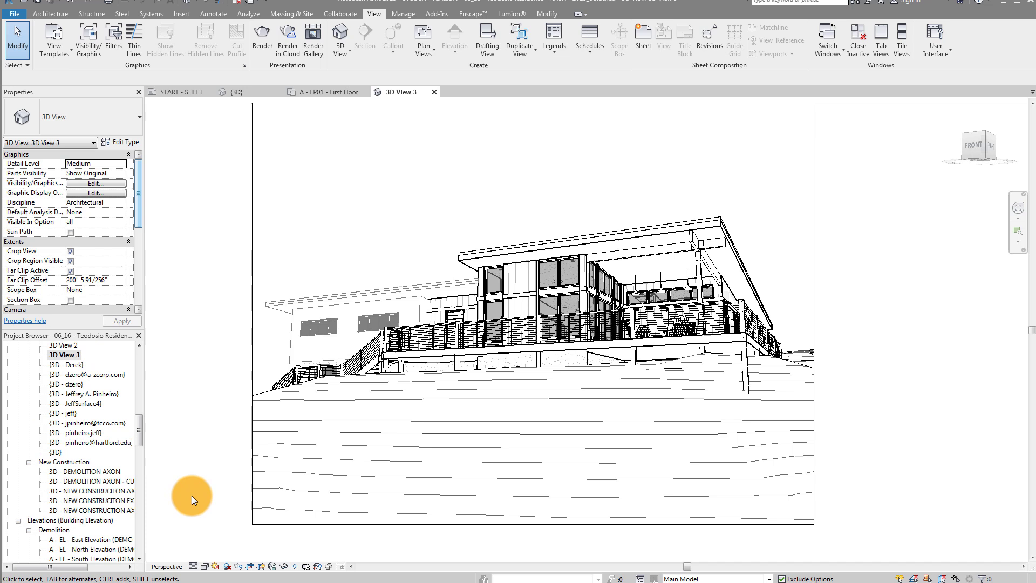
mouse_move(204, 348)
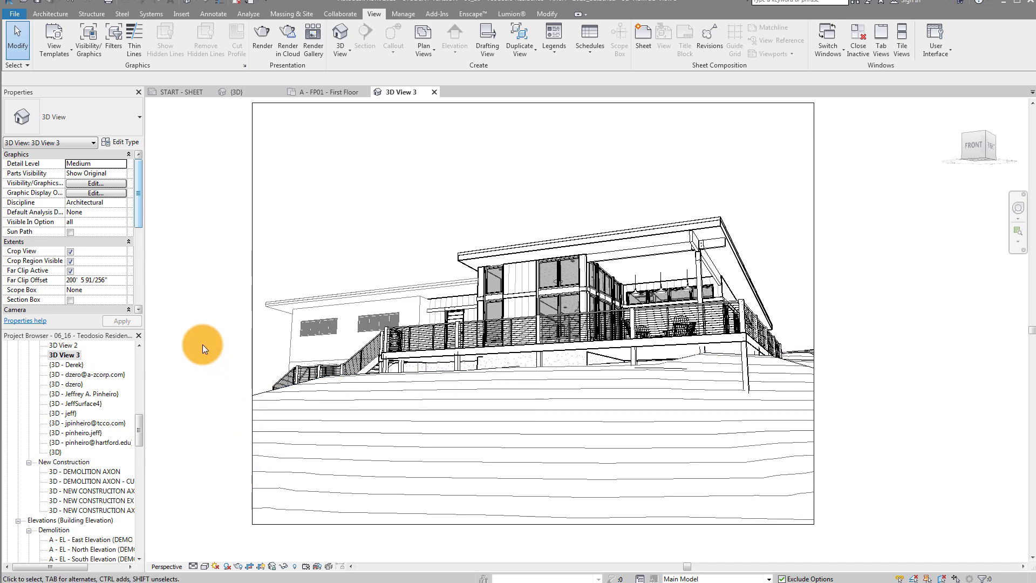
click(181, 13)
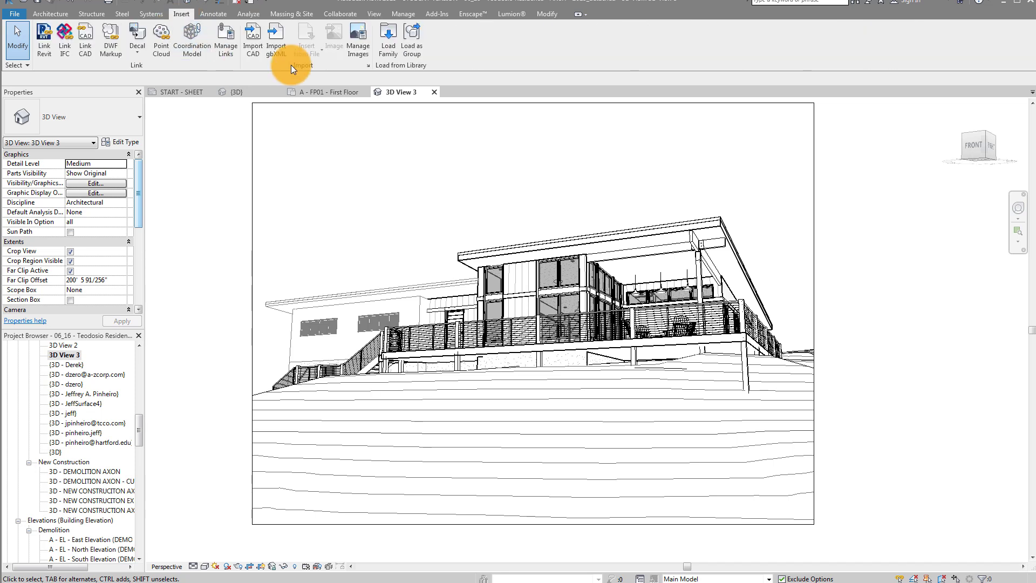
mouse_move(332, 39)
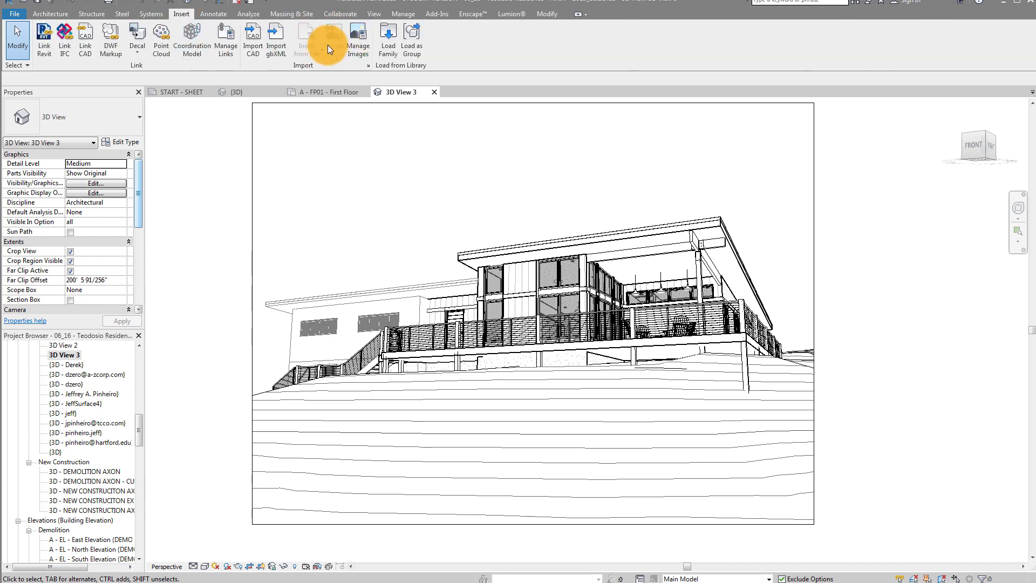
mouse_move(192, 434)
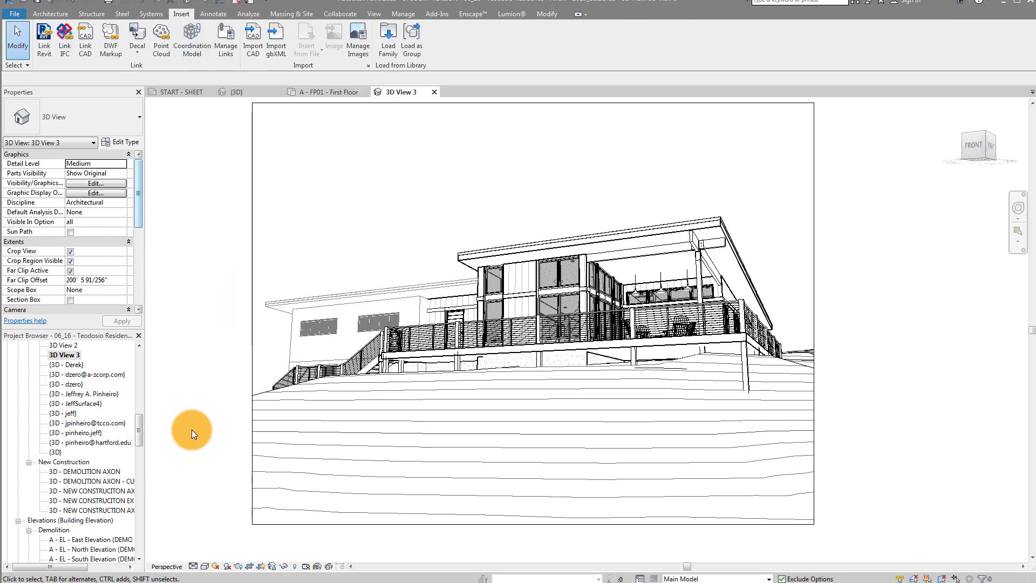
- Create sheet A402 from the Sheets category with the titleblock set to None
scroll(down, 3)
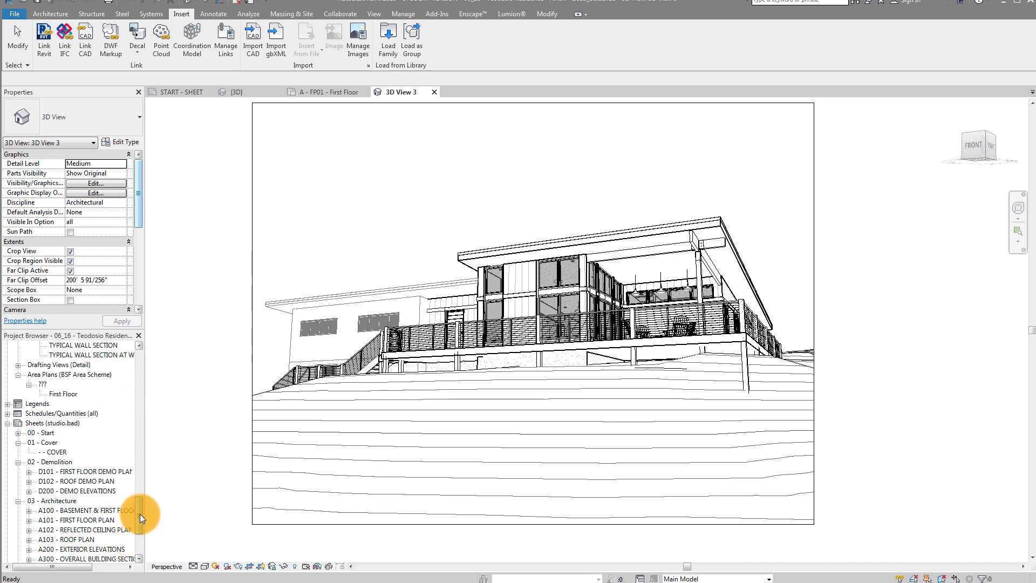
right_click(49, 424)
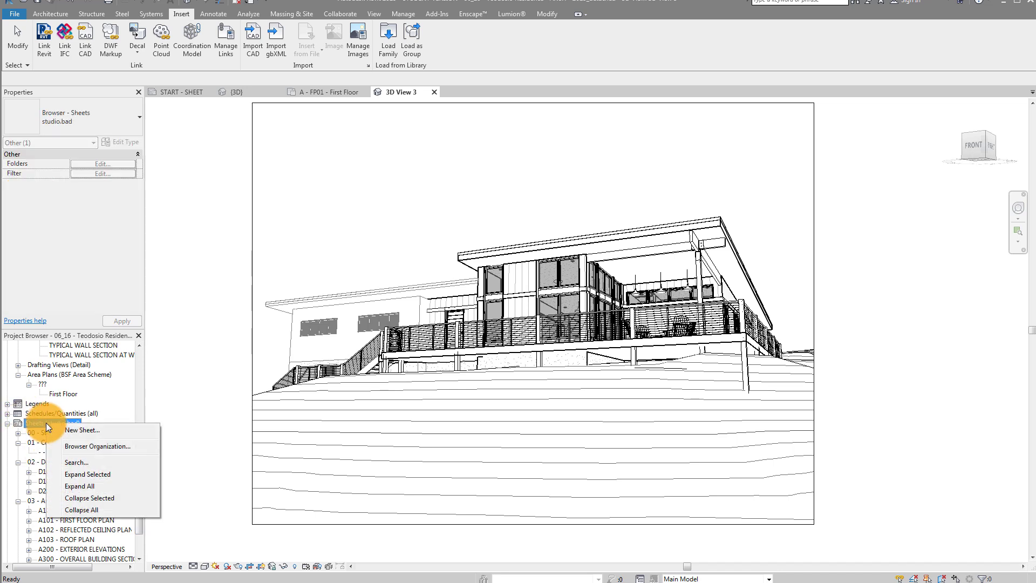
click(81, 430)
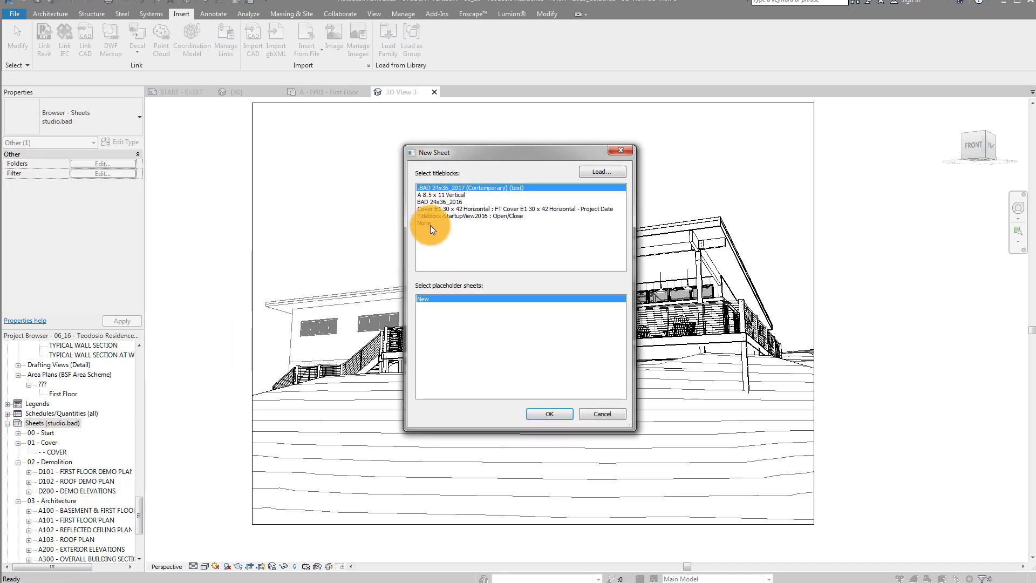
click(426, 223)
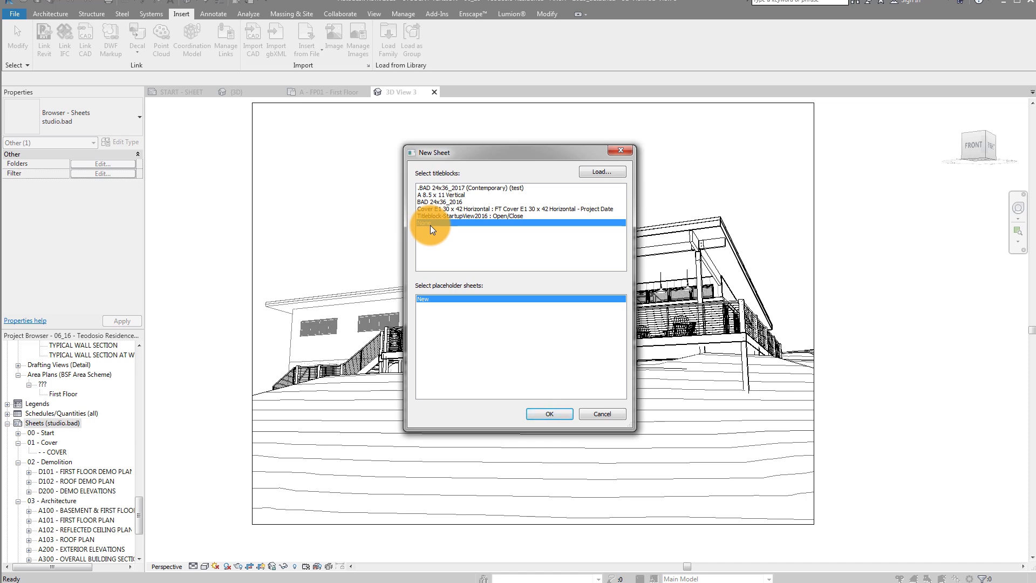
click(424, 224)
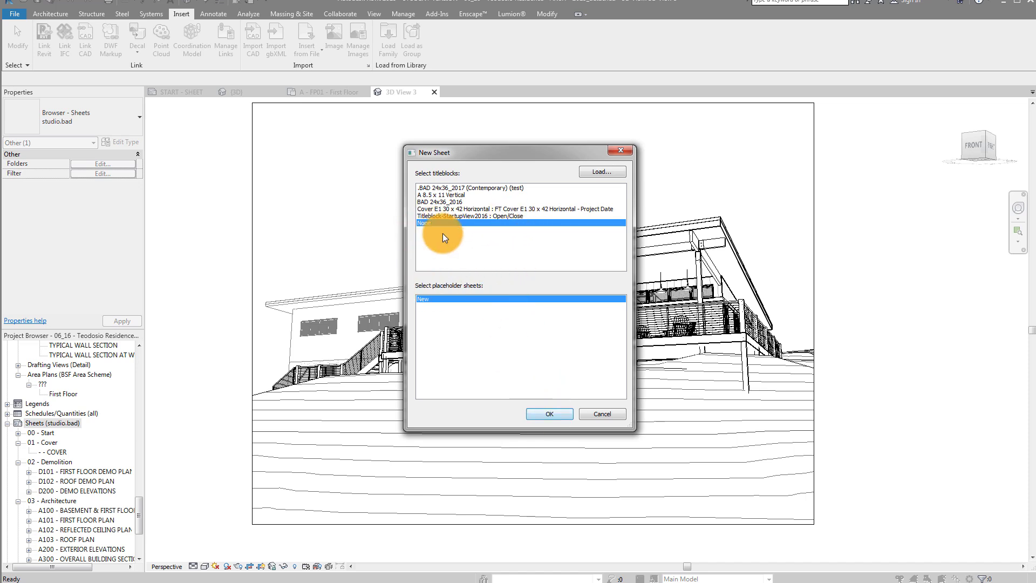
click(549, 414)
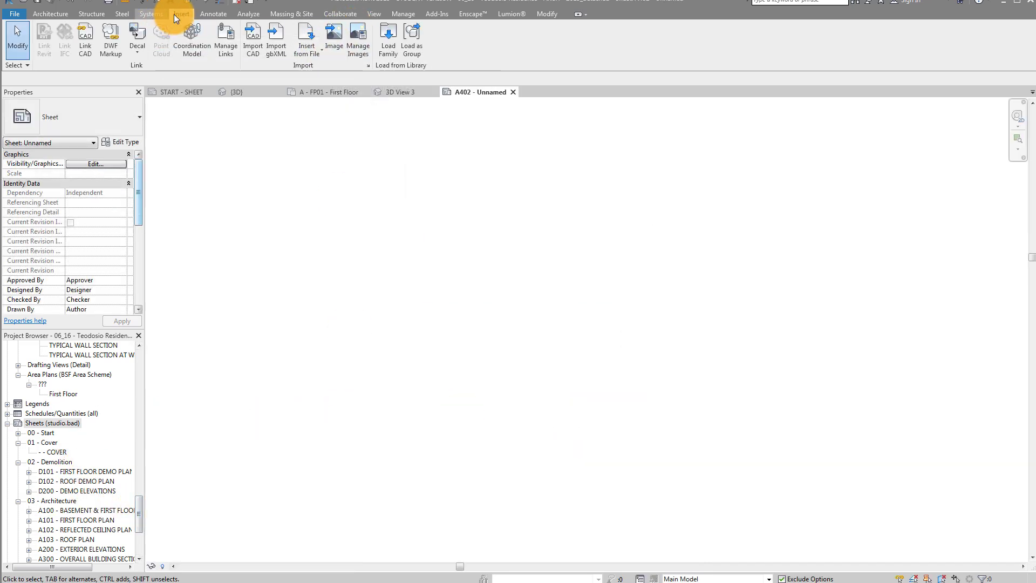
- Import 'TRL - Aligning - Revit Hidden Line - Original.jpg' and place it on sheet A402
click(334, 36)
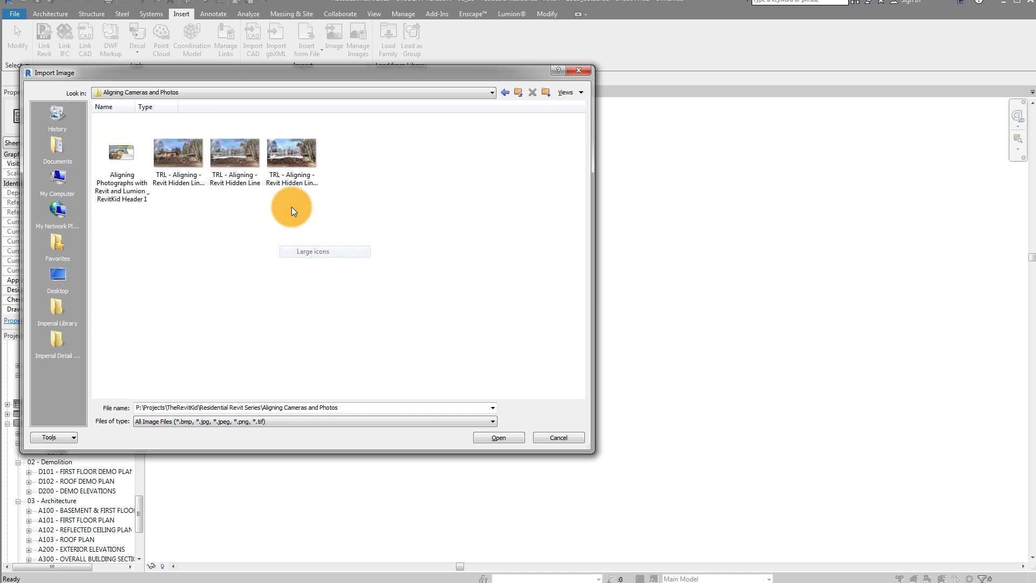
click(179, 153)
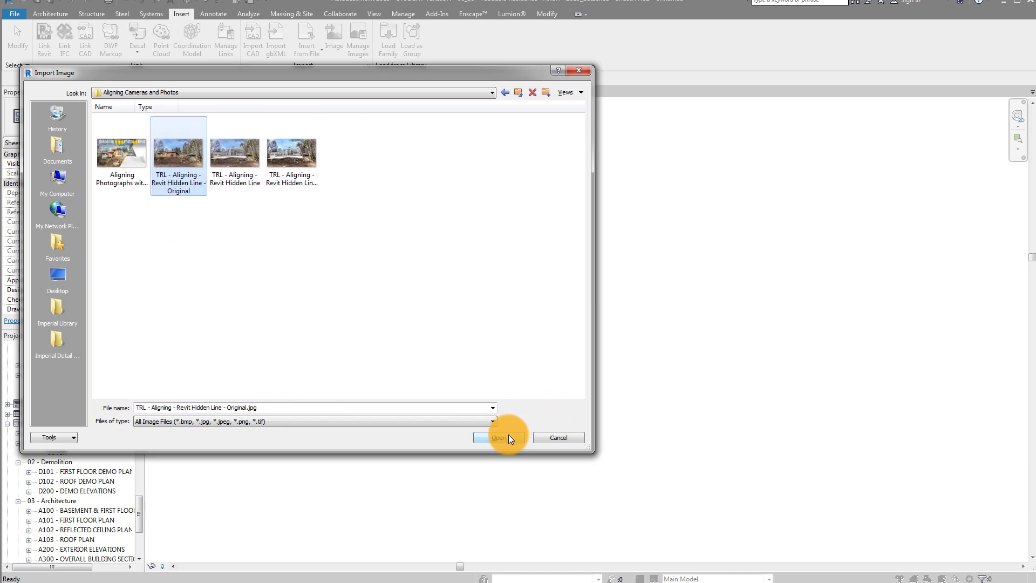
click(498, 437)
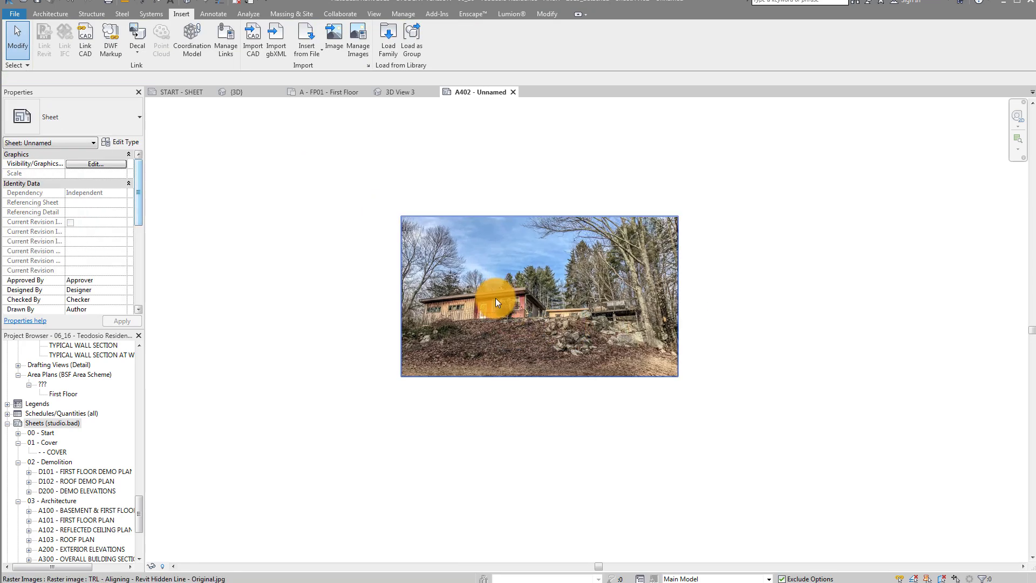
click(293, 134)
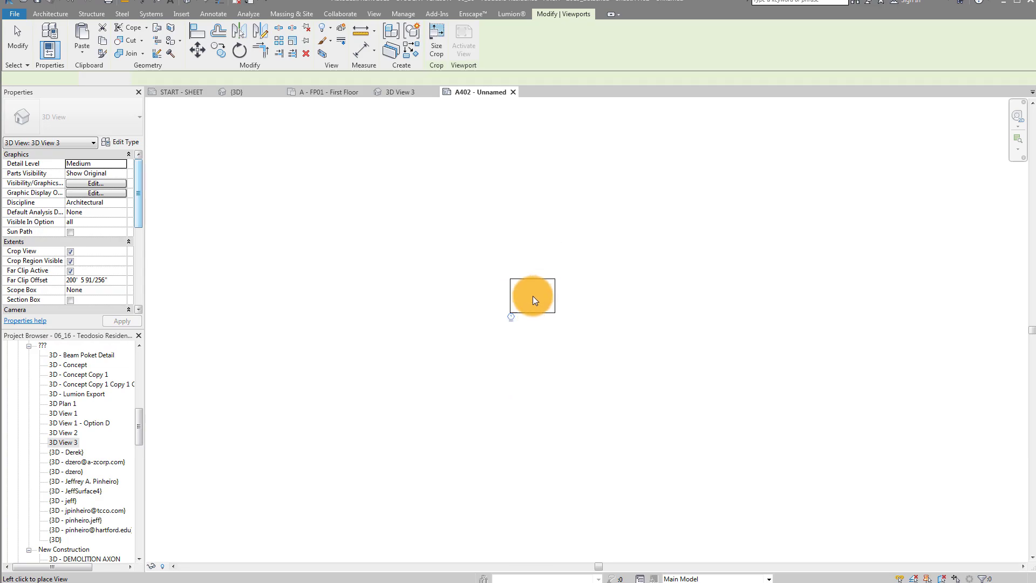
- Drop 3D View 3 onto the sheet over the photo, select it, and activate it
click(532, 296)
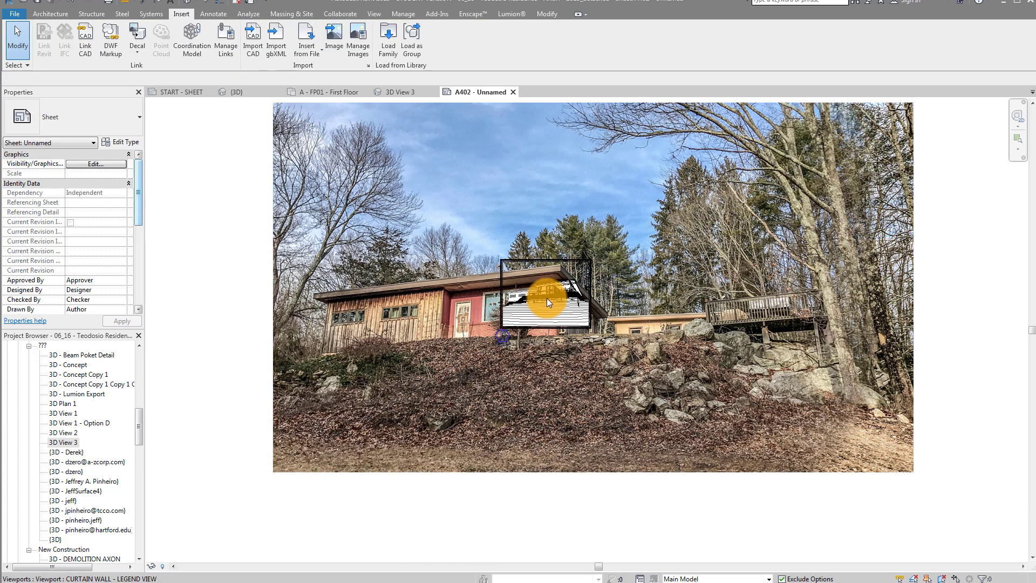
click(545, 290)
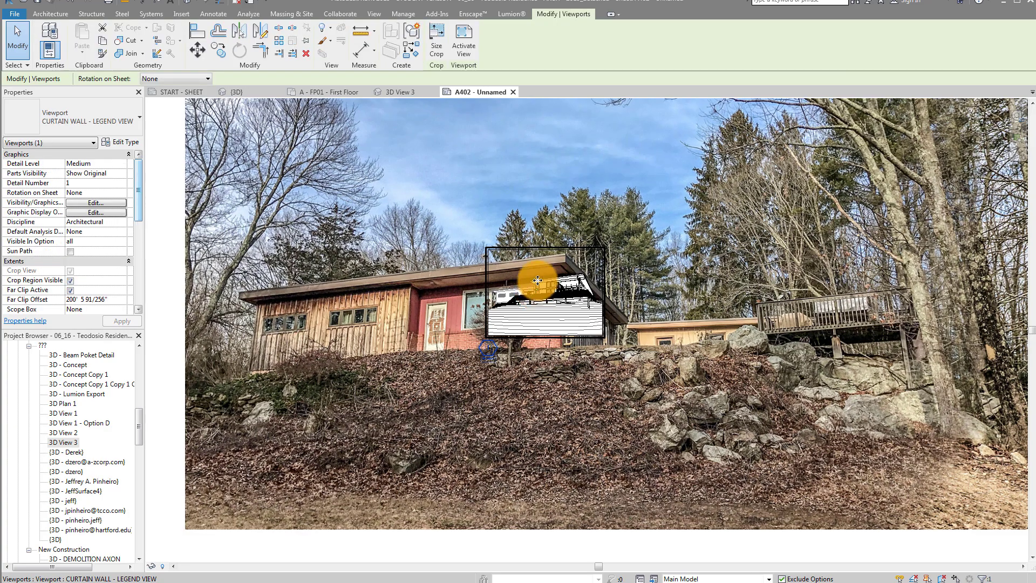
click(181, 14)
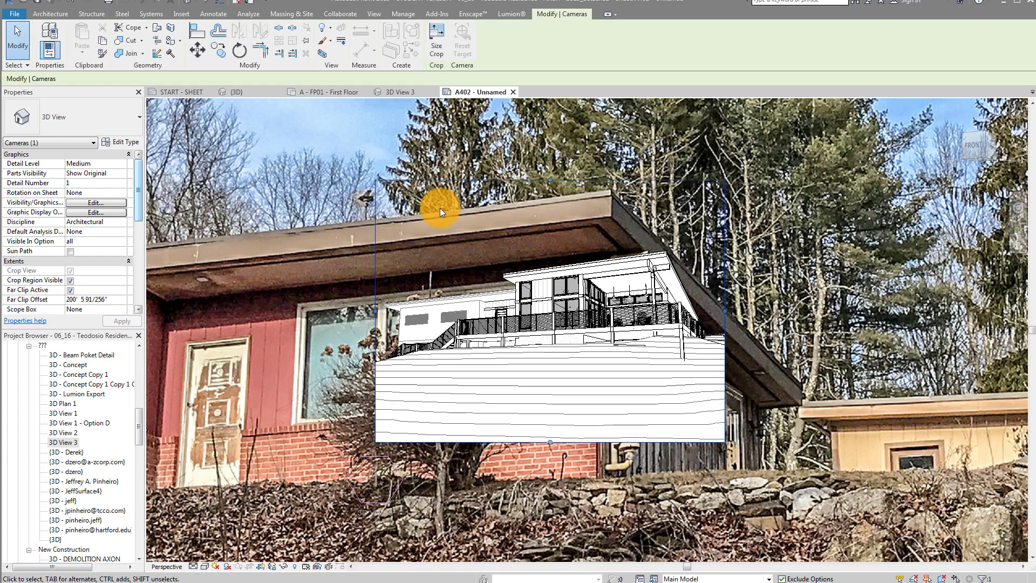
- Resize the 3D View 3 crop region proportionally so the house covers the photo
click(435, 39)
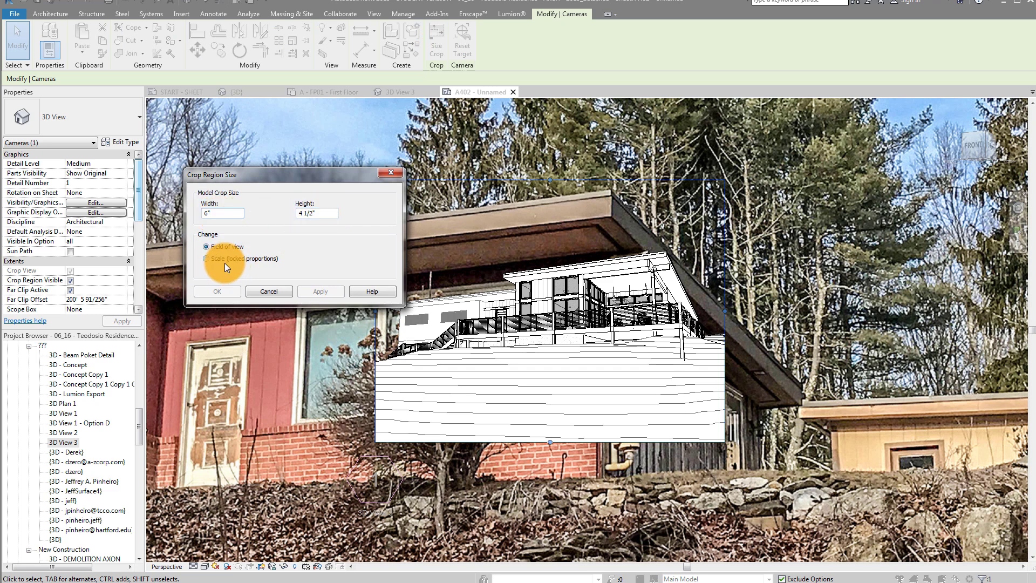
click(206, 258)
text(24)
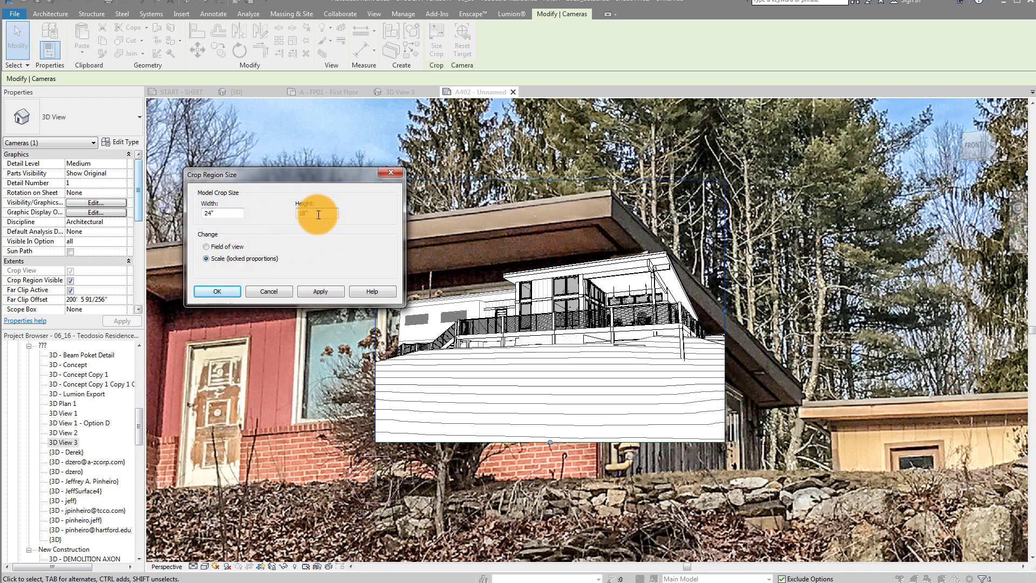
click(217, 292)
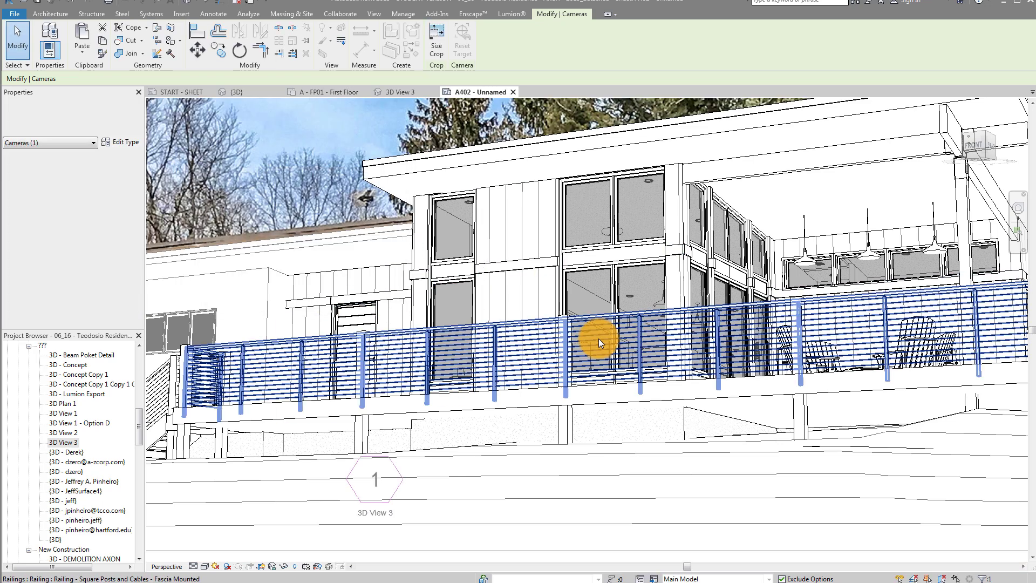
click(181, 13)
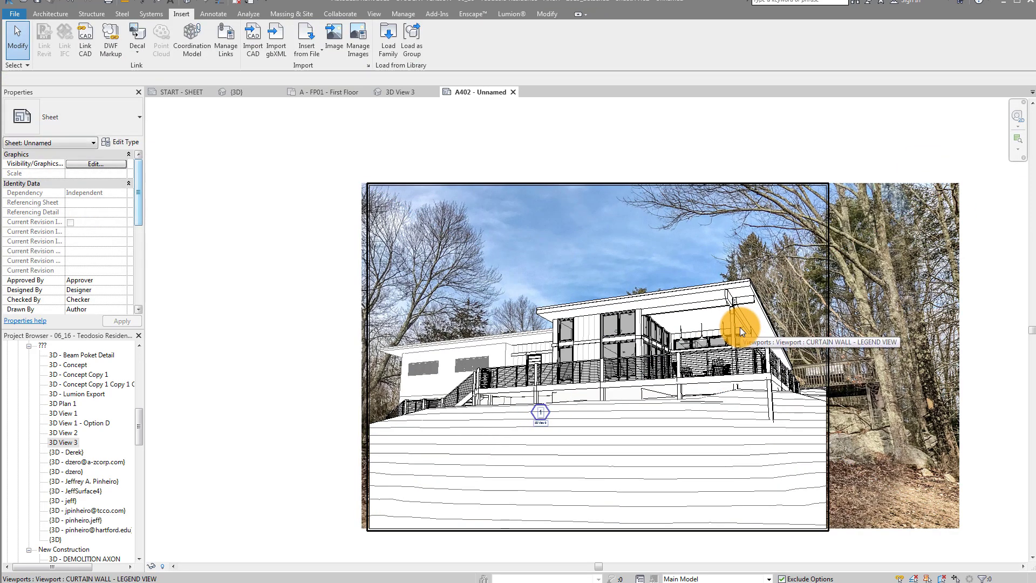
mouse_move(885, 401)
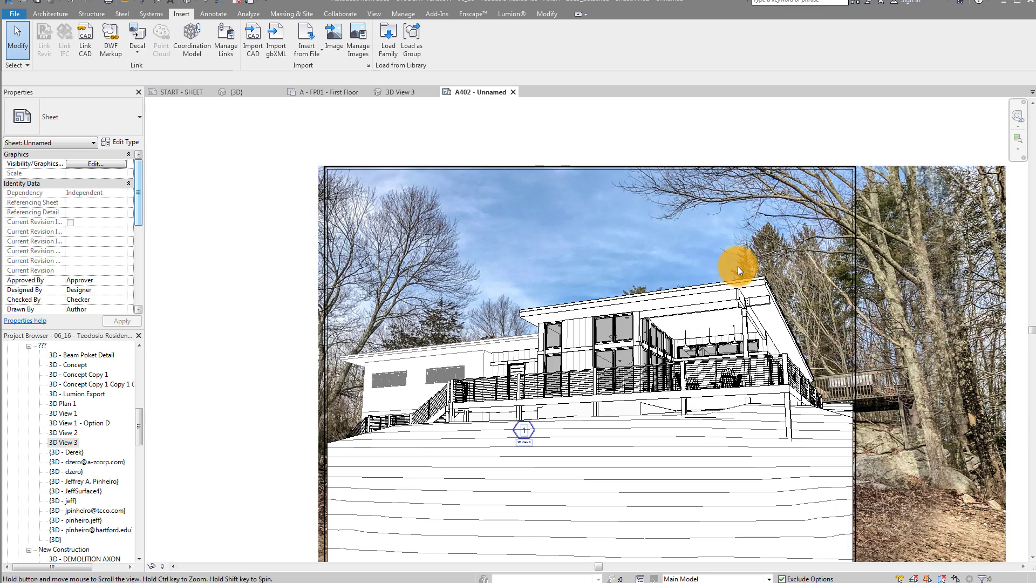
- Activate the house viewport and re-aim its camera to match the existing house in the photo
right_click(739, 261)
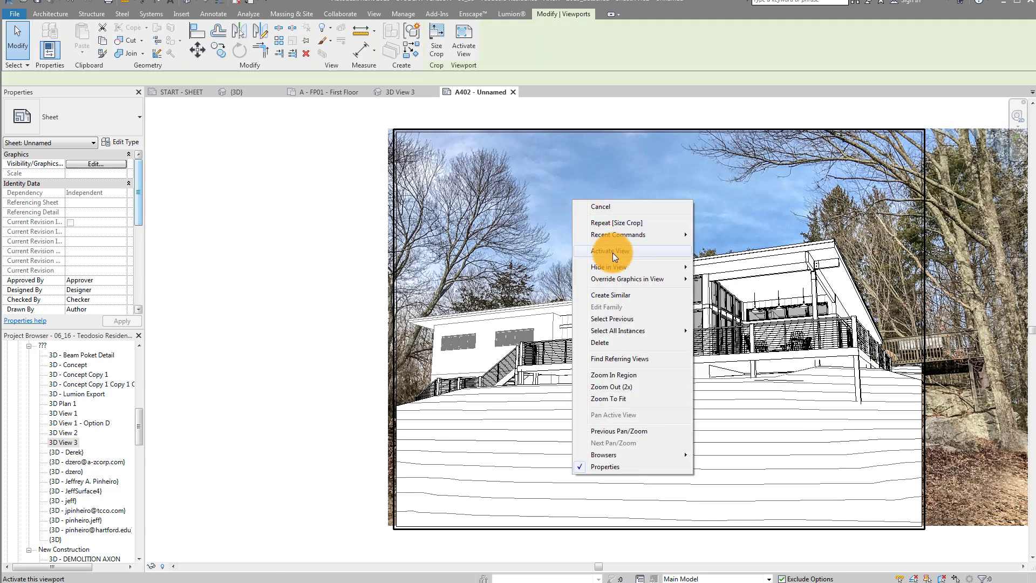
click(610, 251)
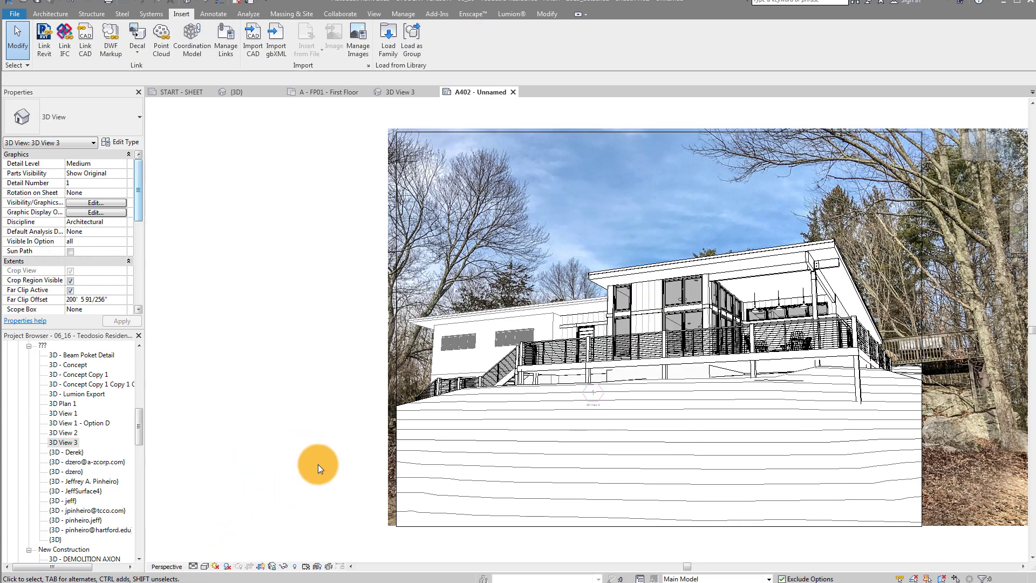
click(557, 361)
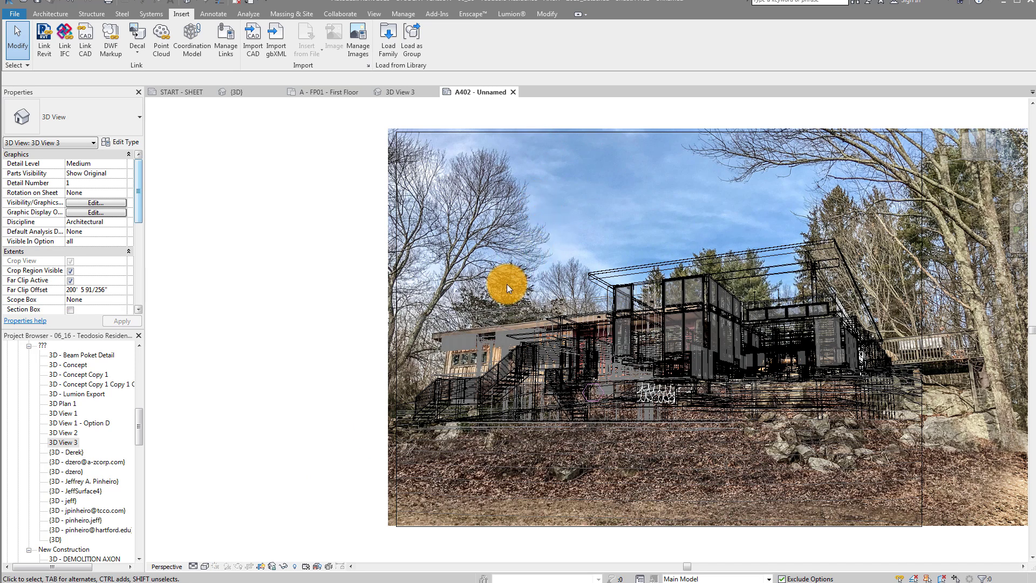
click(532, 349)
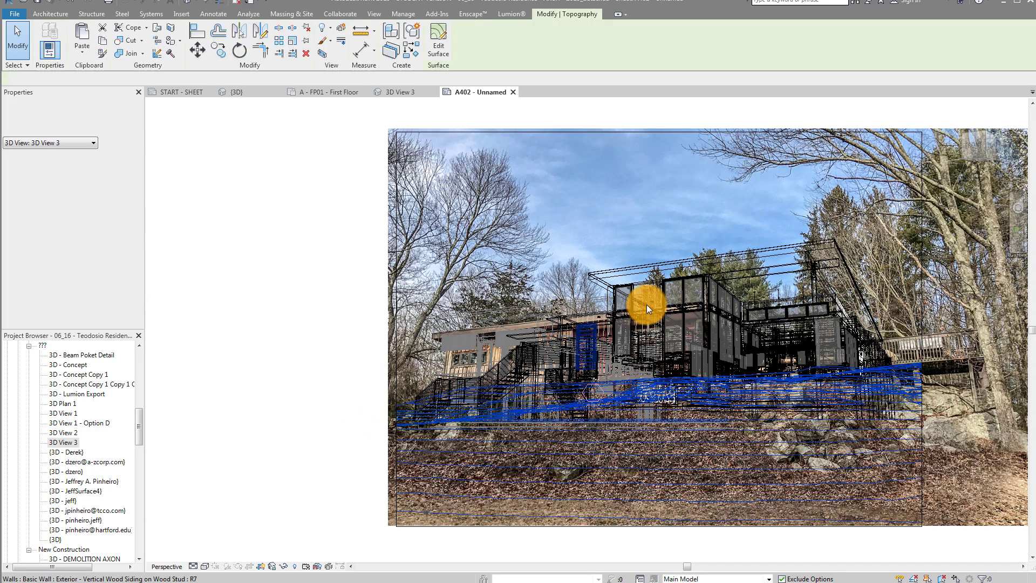
click(648, 308)
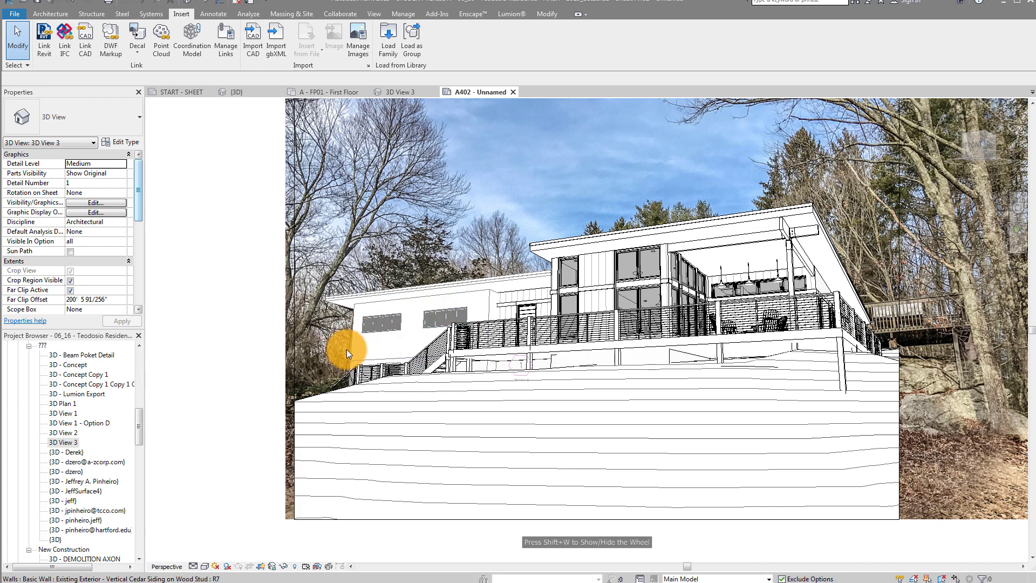
mouse_move(1010, 207)
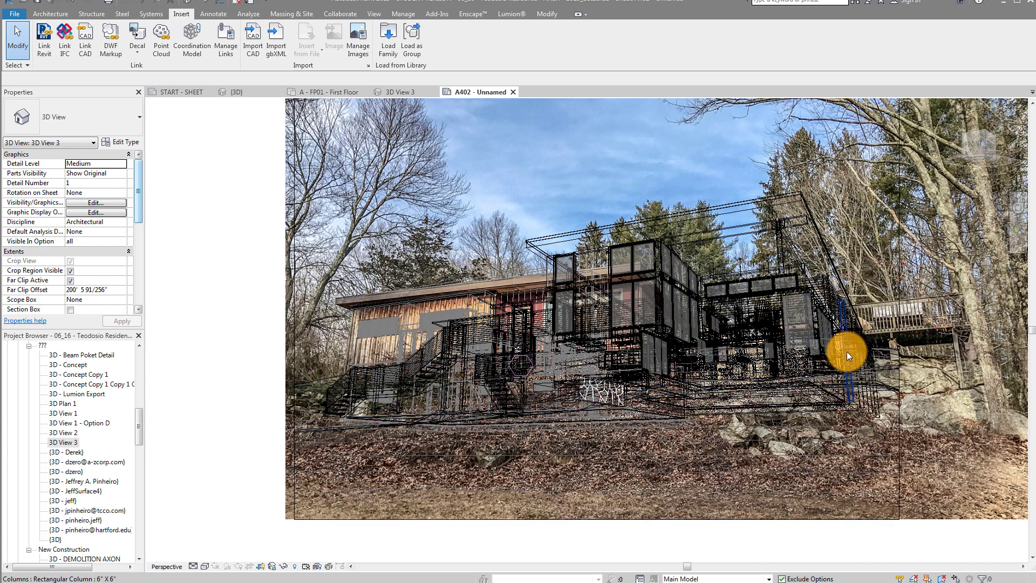
mouse_move(1018, 208)
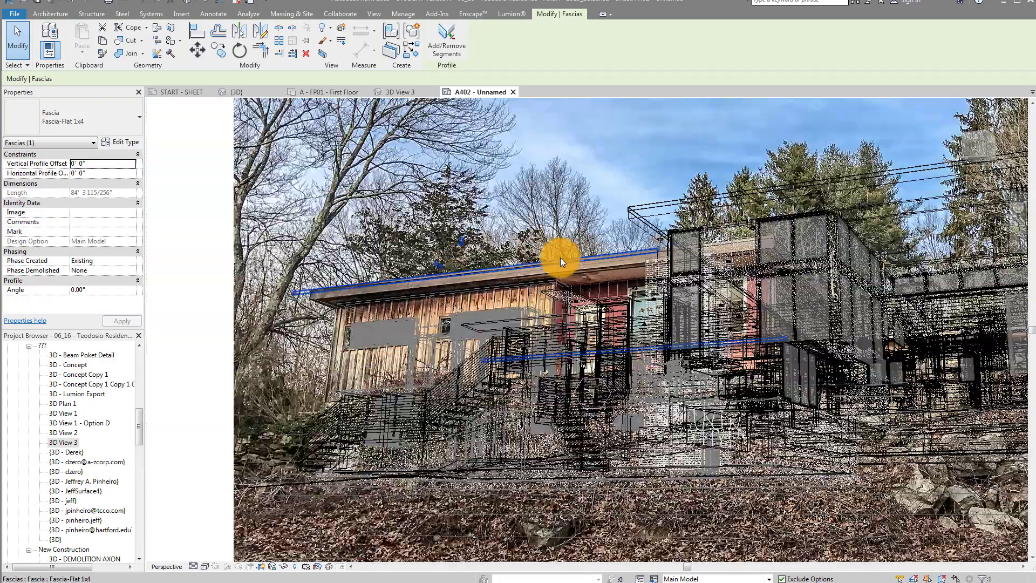
click(182, 12)
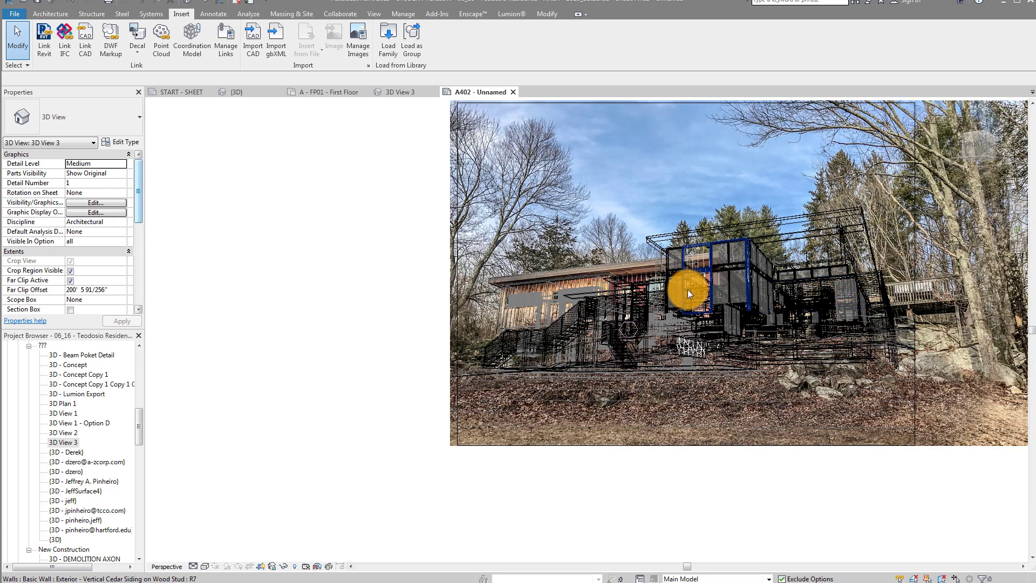
click(336, 208)
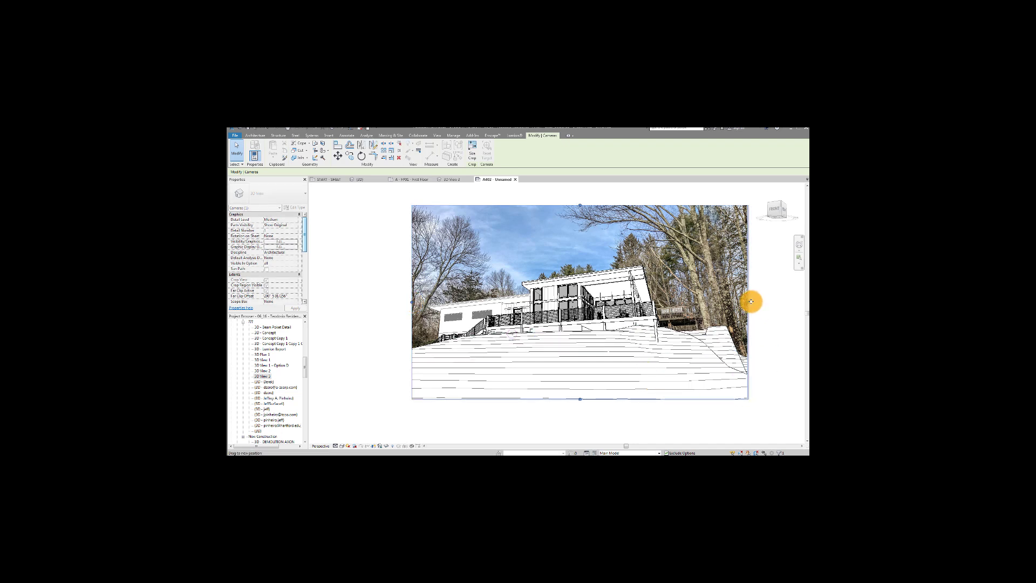
- Deselect the crop region and bring up 3D View 3's export options
click(327, 135)
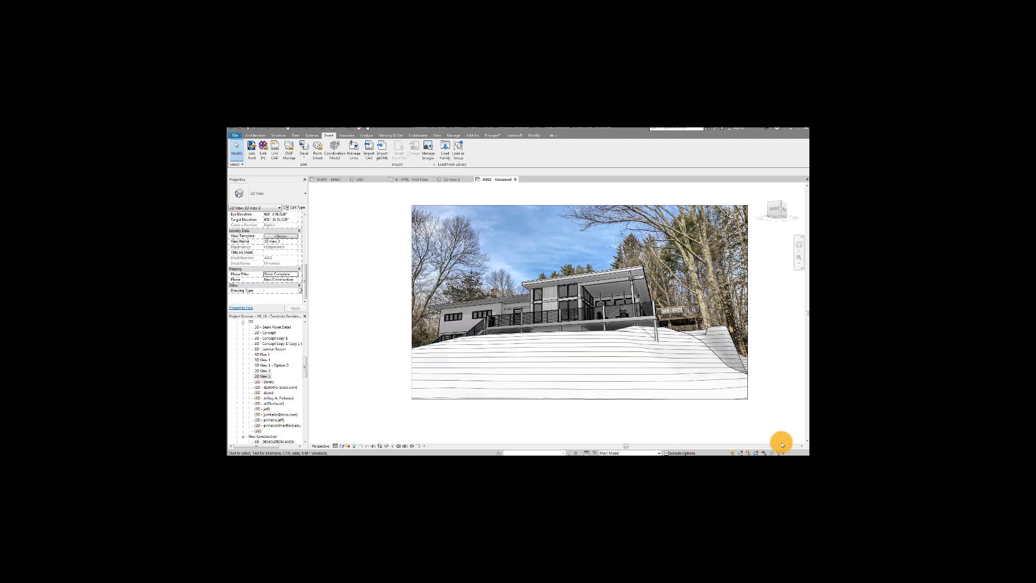
mouse_move(776, 407)
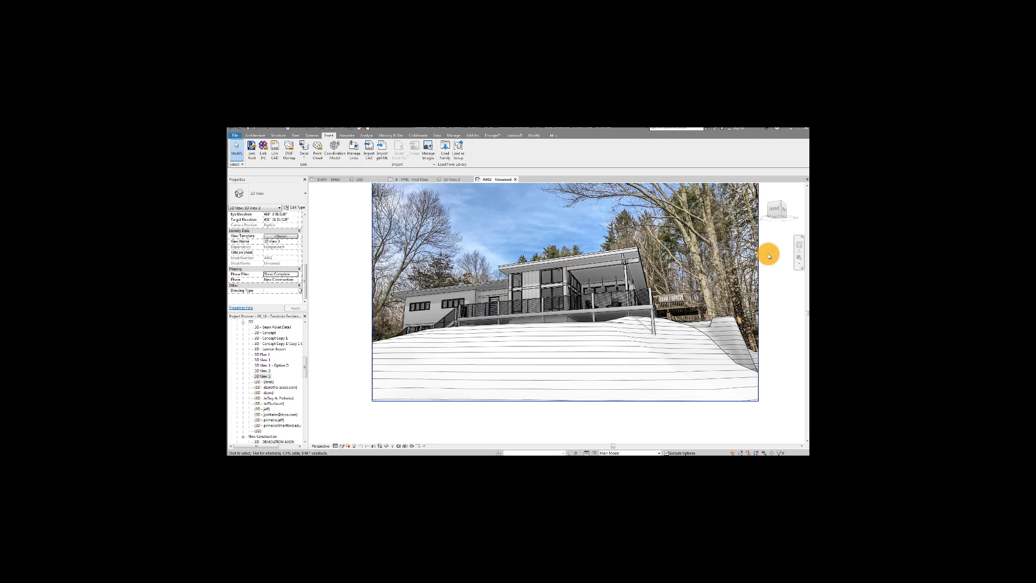
mouse_move(298, 357)
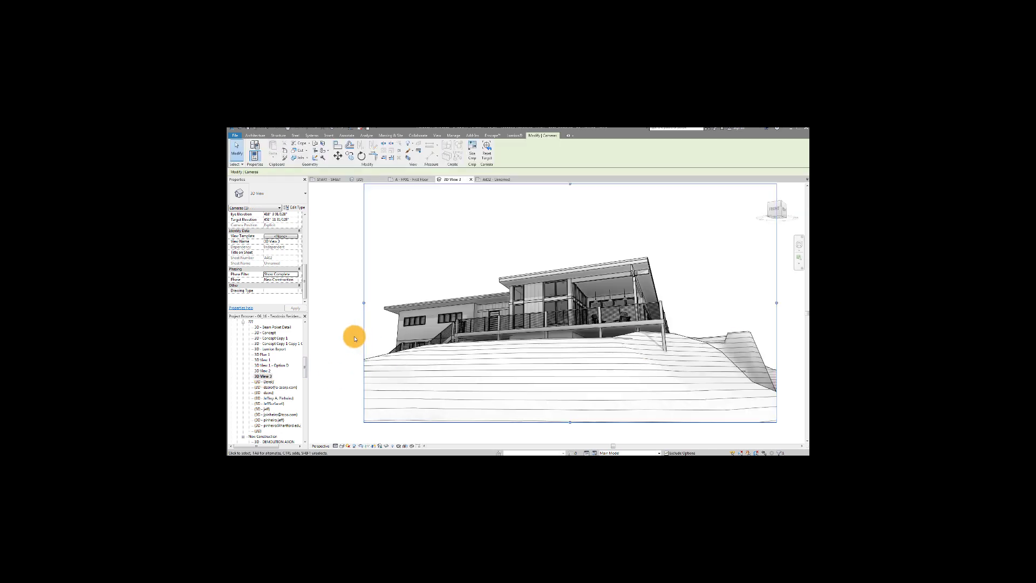
click(327, 135)
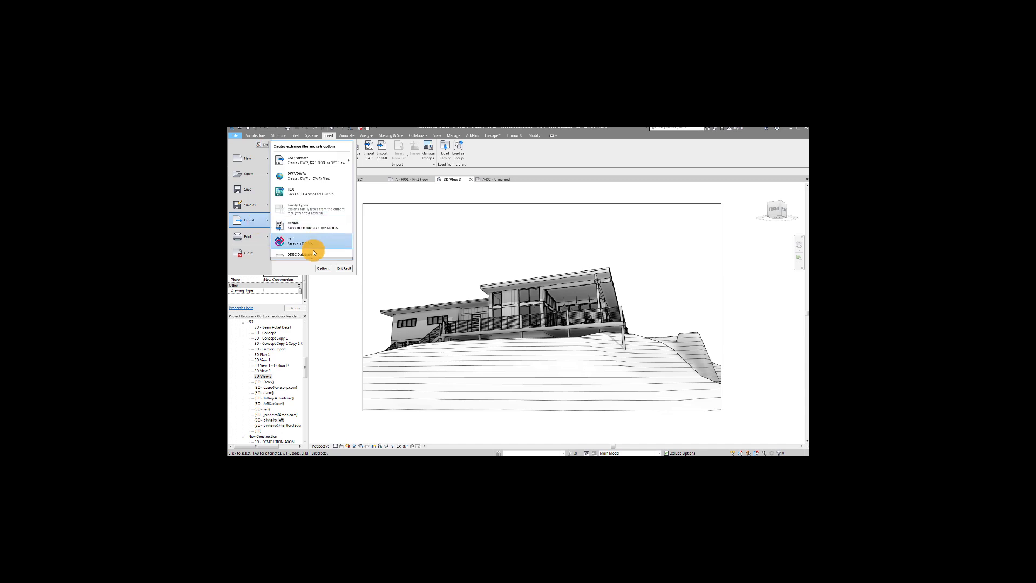
- Start an image export of 3D View 3 and size the output in pixels
click(304, 217)
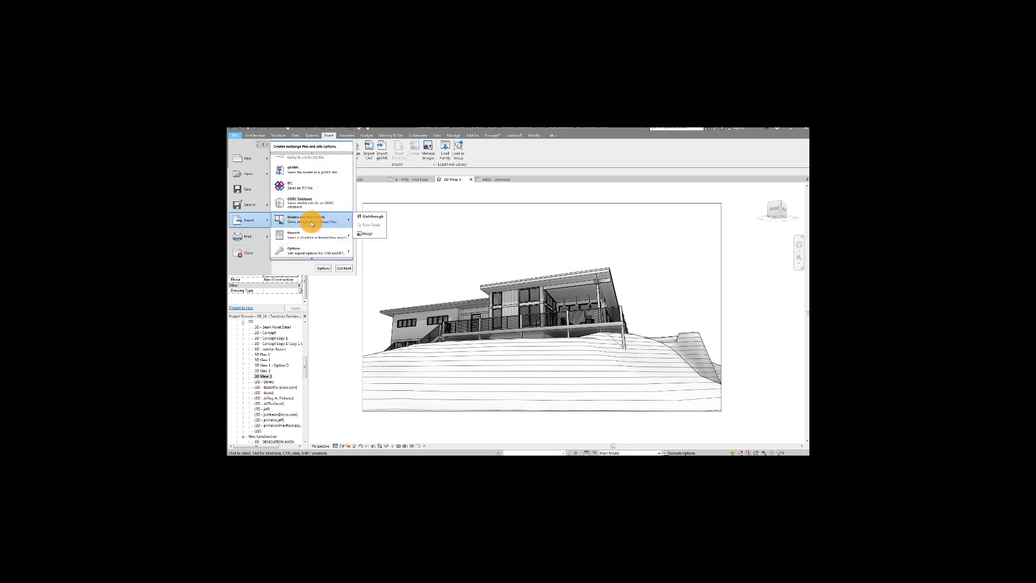
click(367, 233)
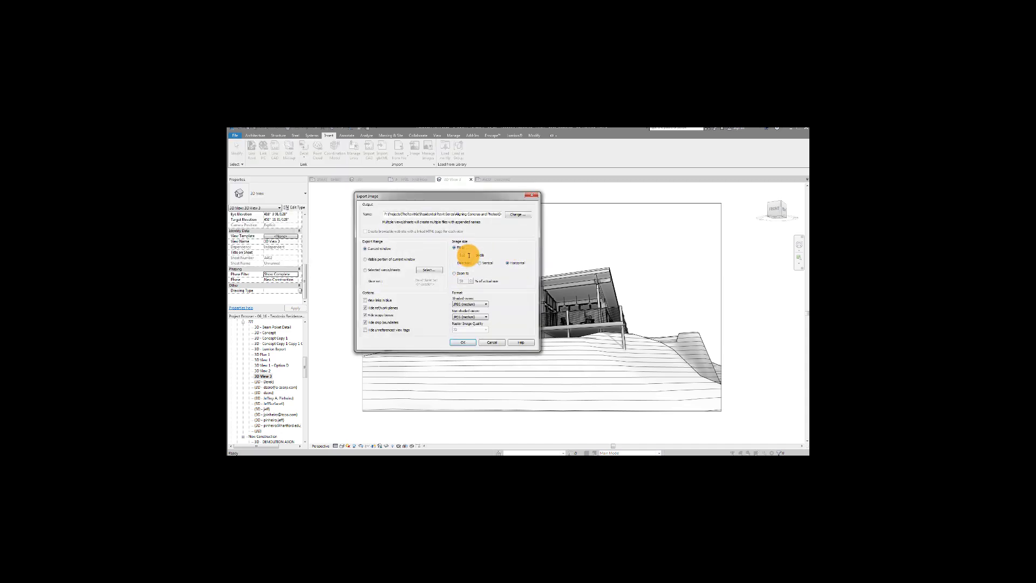
click(454, 247)
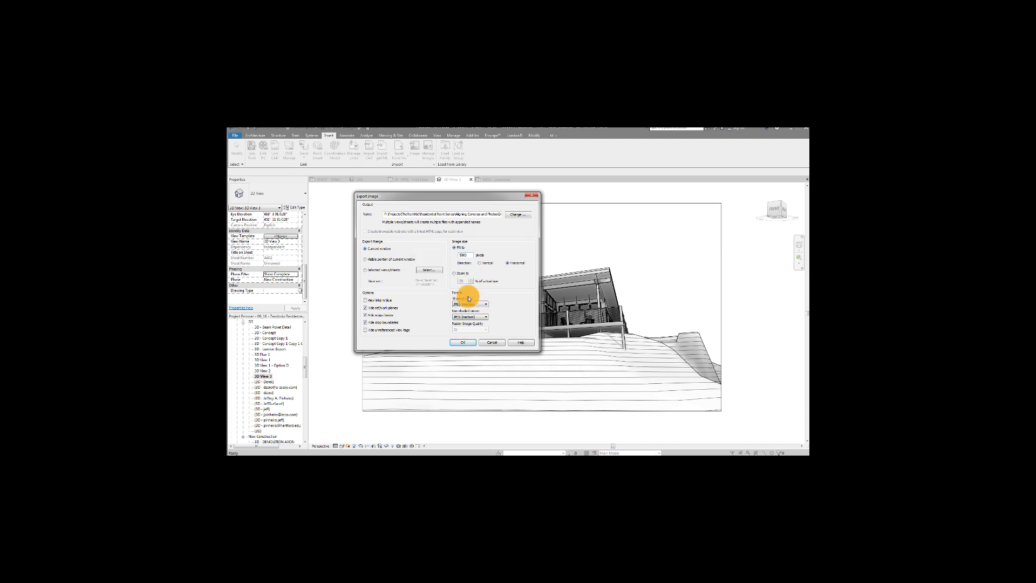
click(485, 317)
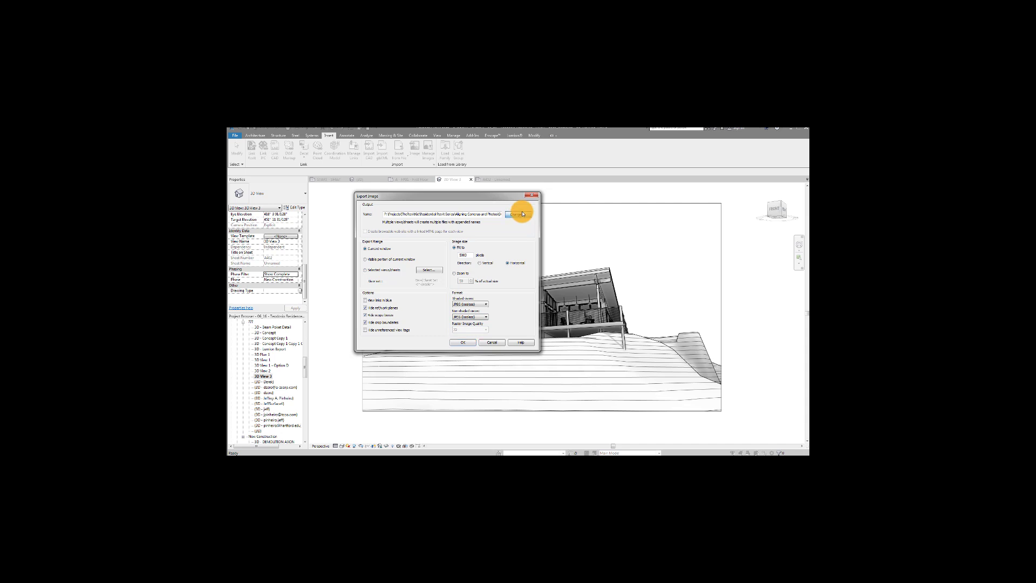
- Set a new file name and save location, then export the image
click(520, 214)
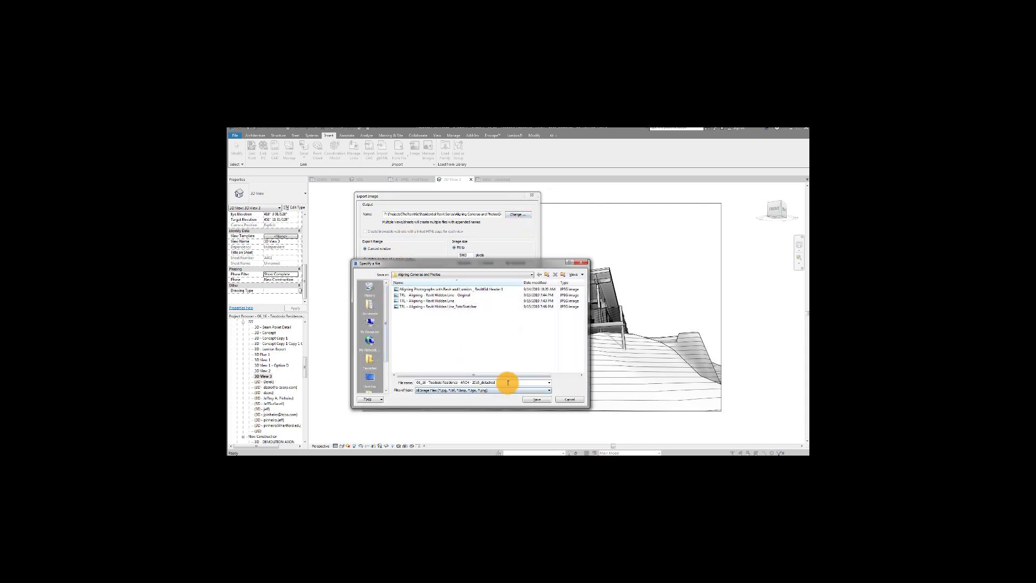
triple_click(463, 382)
text(TRL - Hidden L)
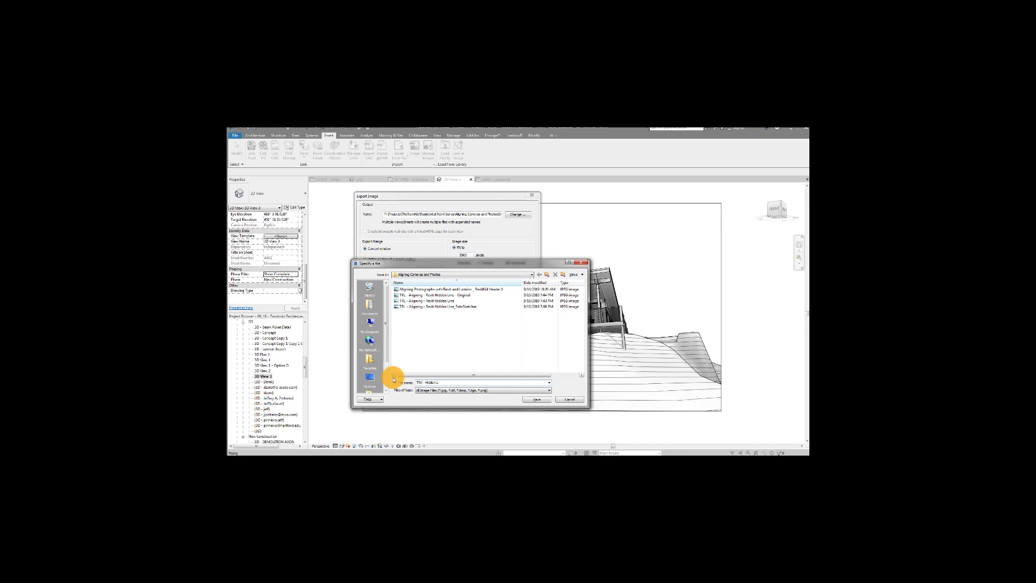
click(538, 399)
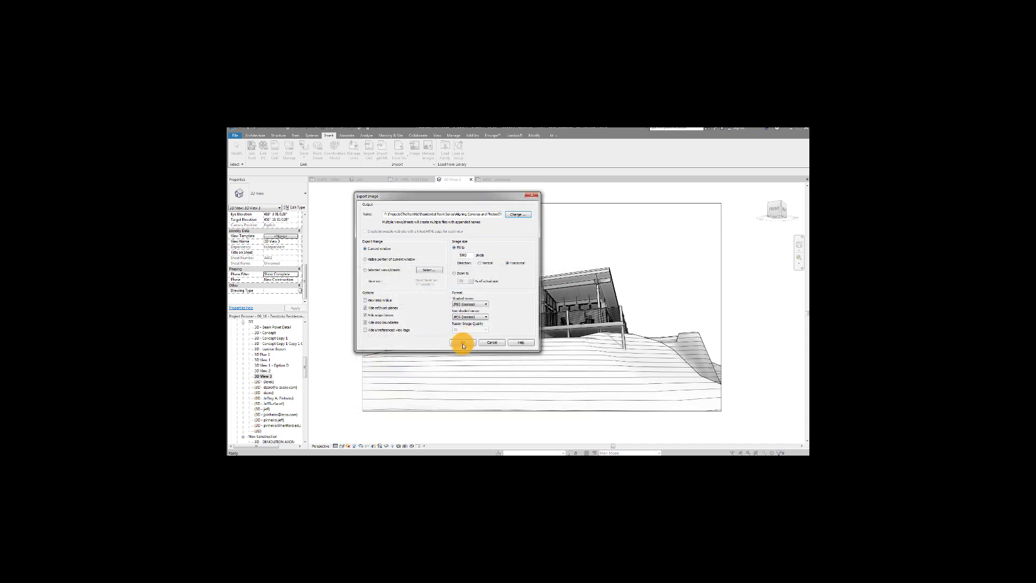
click(463, 342)
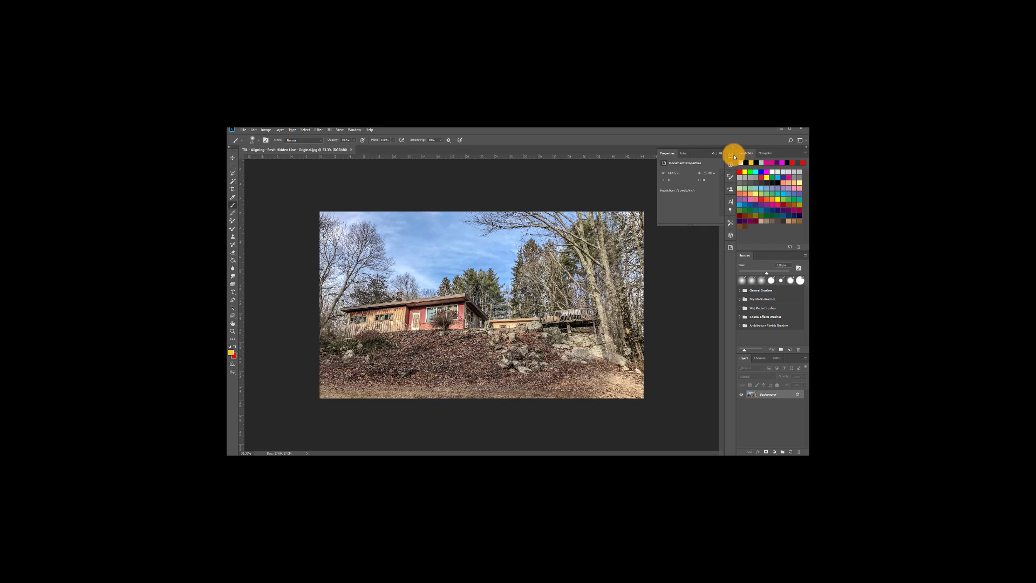
- Commit the placed hidden-line rendering over the site photo and add a layer mask for painting
click(733, 153)
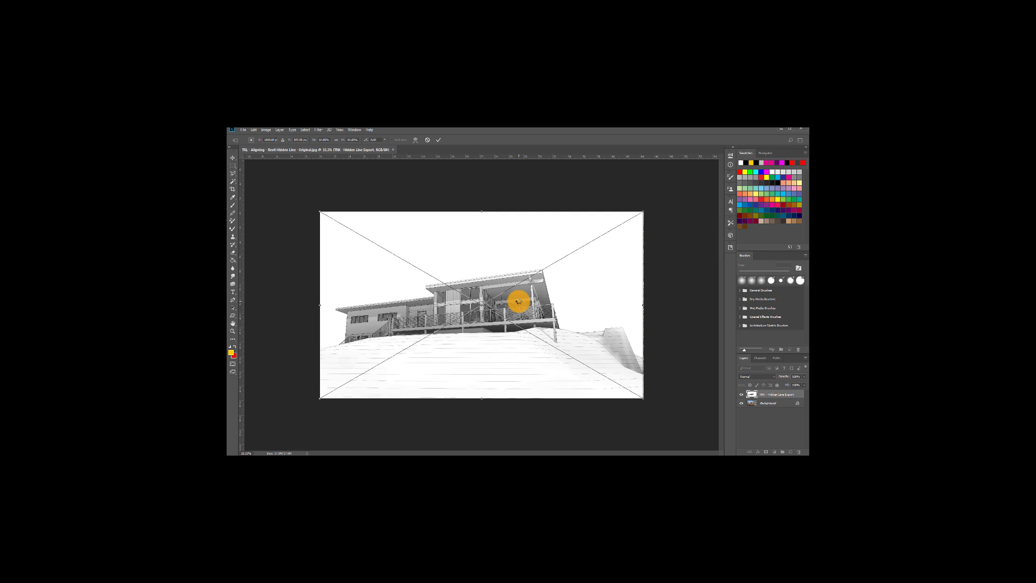
click(740, 394)
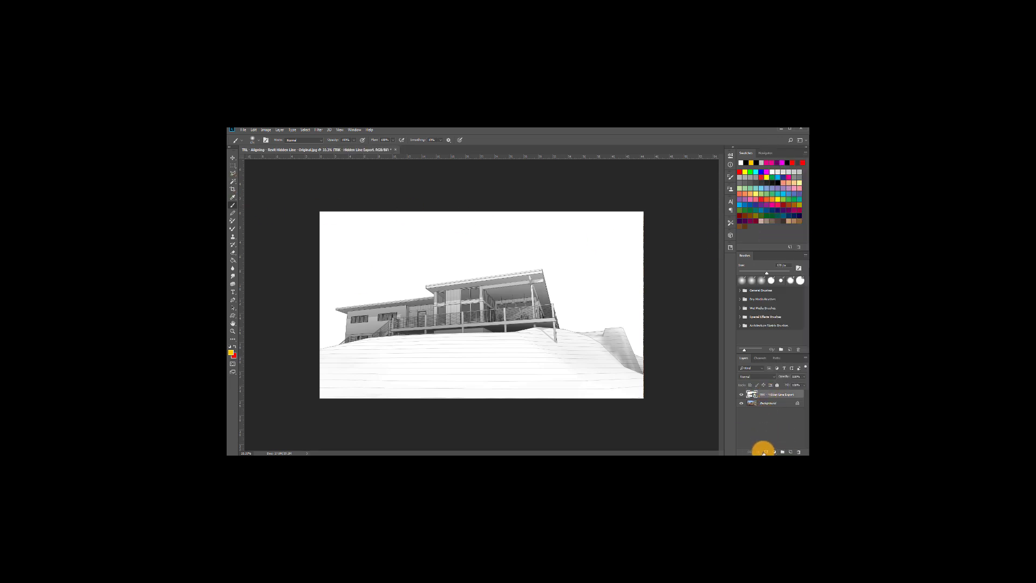
click(764, 451)
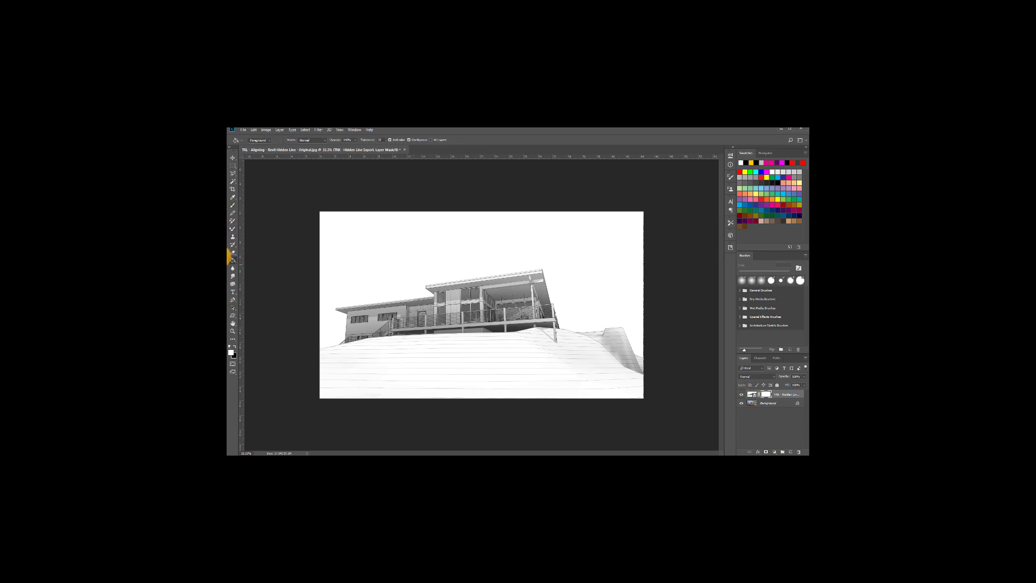
mouse_move(276, 323)
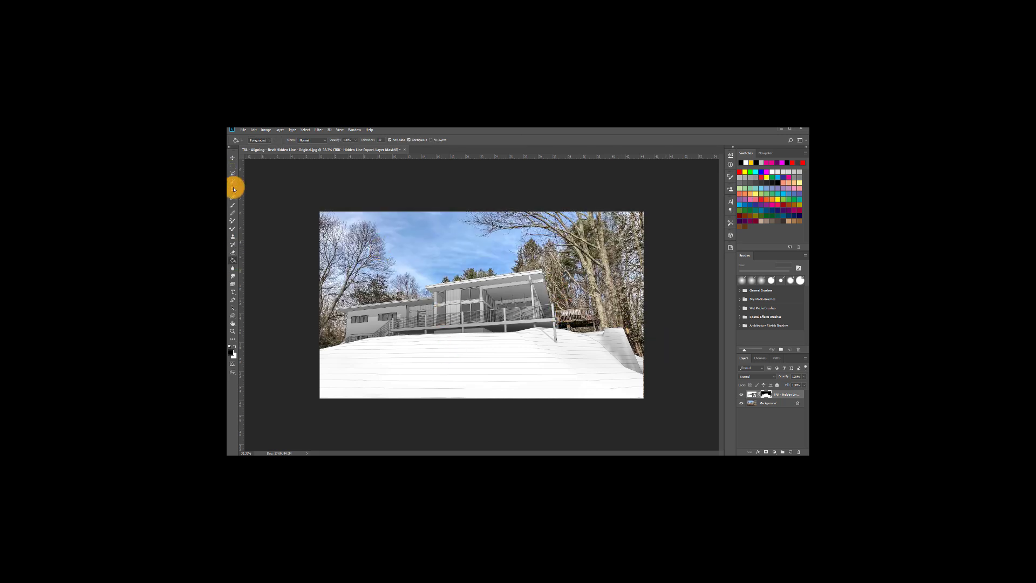
click(232, 186)
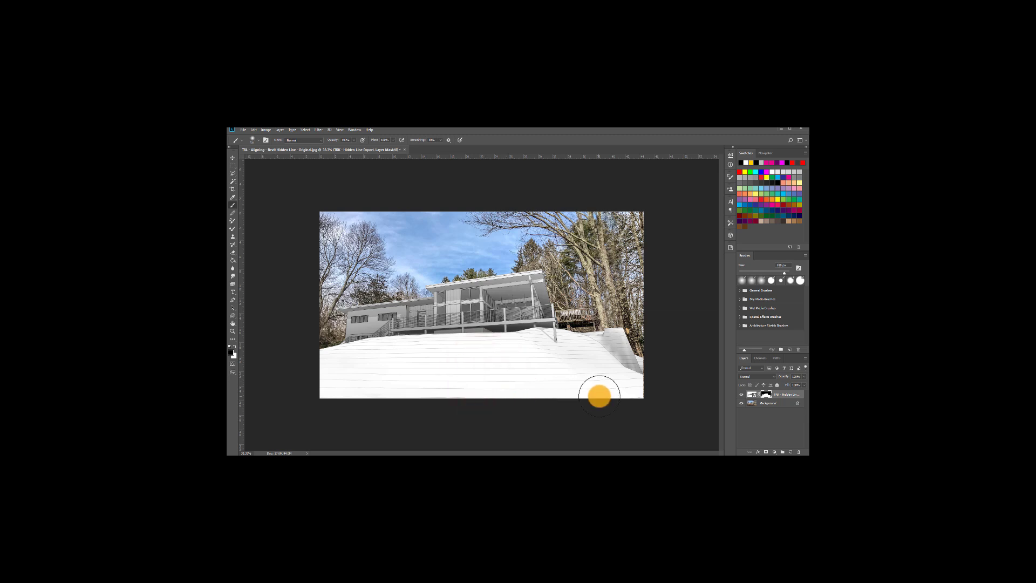